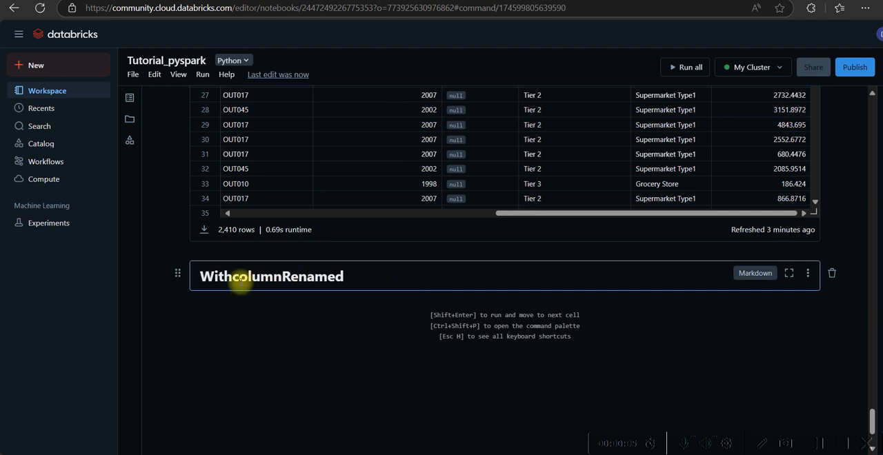
mouse_move(356, 292)
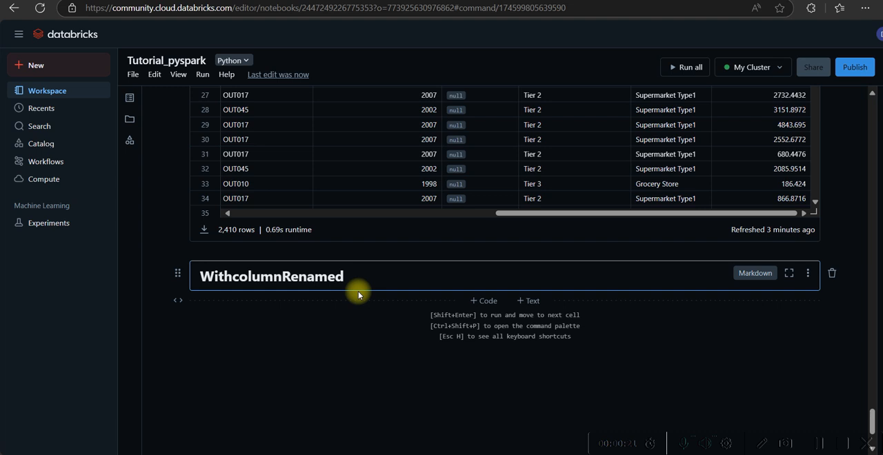
mouse_move(701, 287)
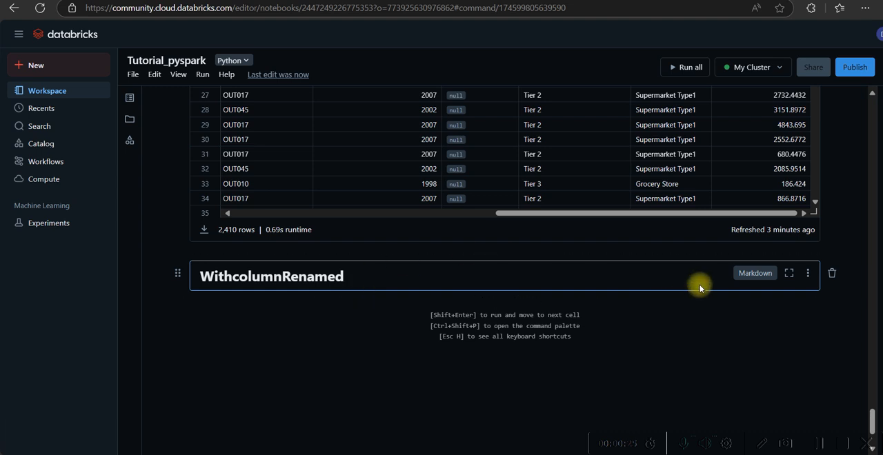
Add a code cell and begin df.withColumnRenamed( with the method name completed
left_click(483, 301)
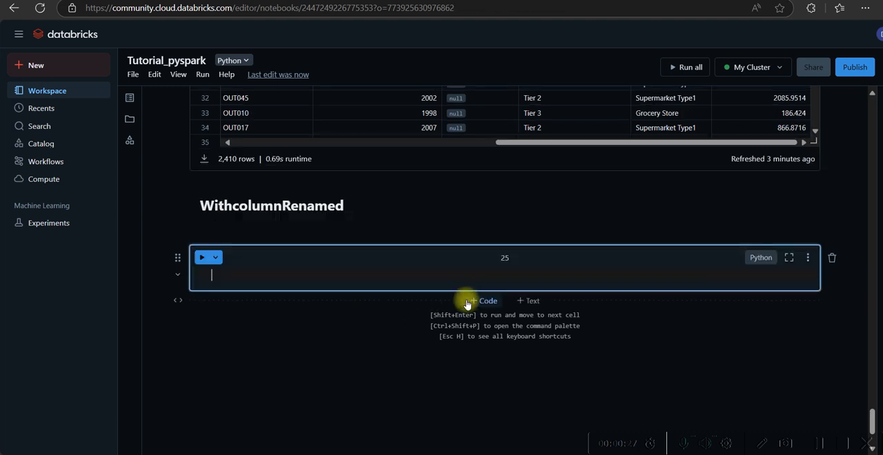
type("df.")
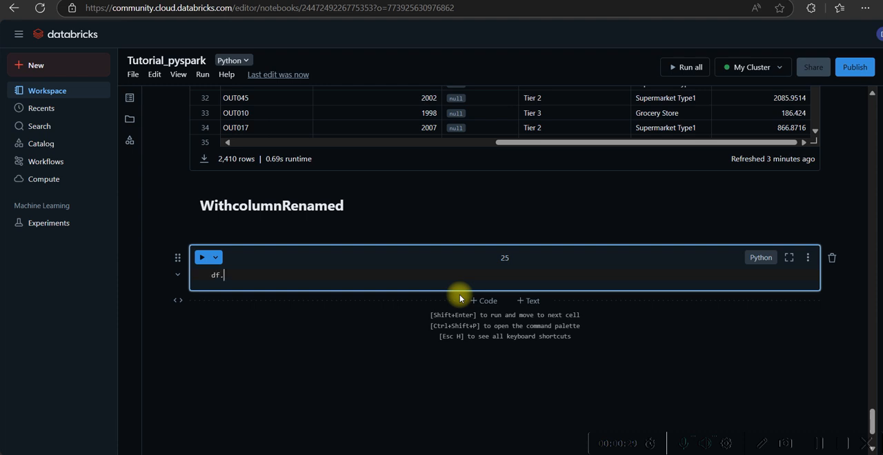
type("with")
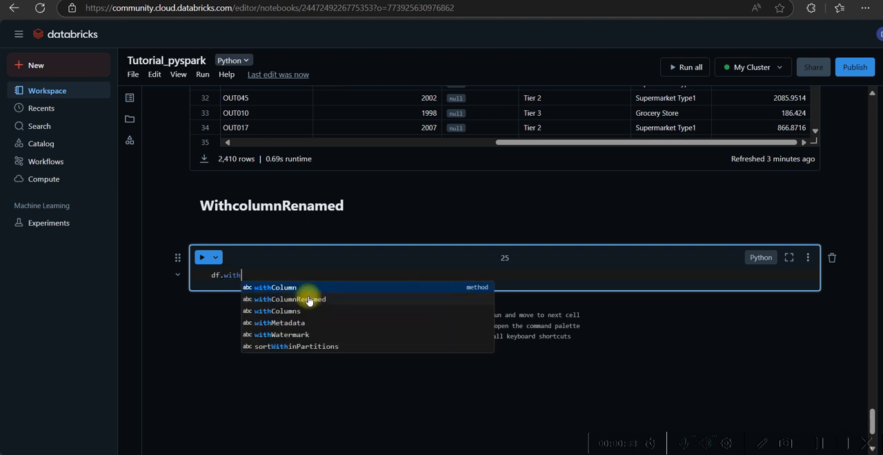
left_click(290, 298)
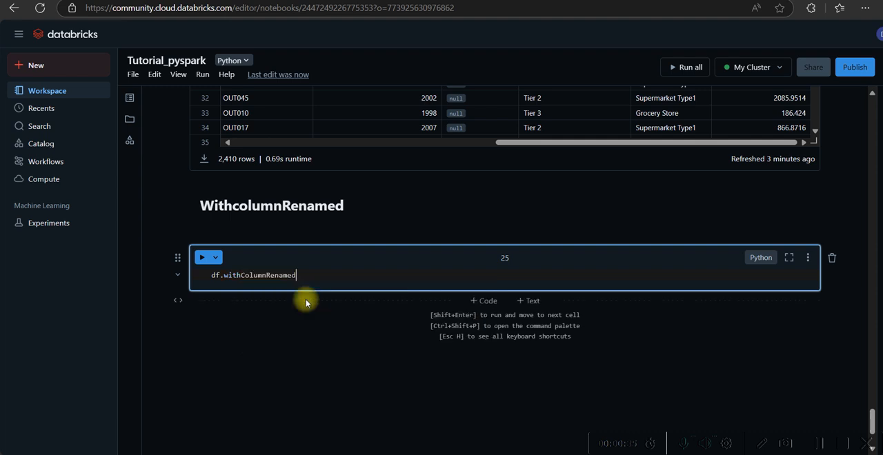
type("()")
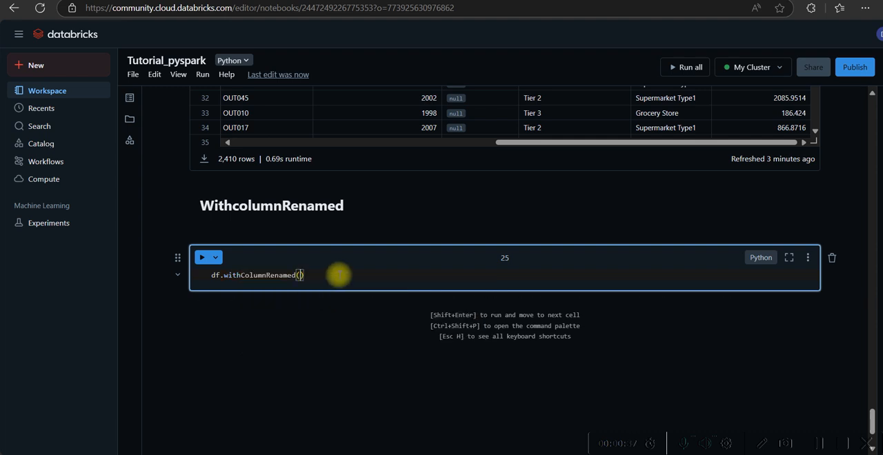
type("'")
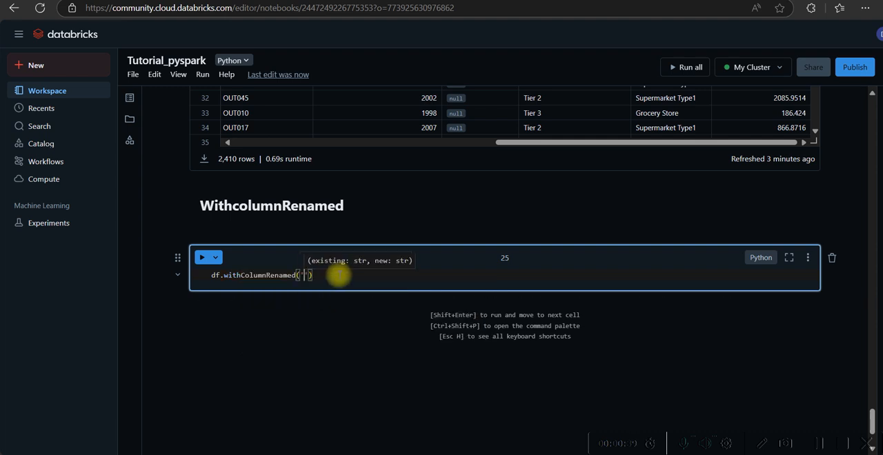
Fill in 'Outlet_Identifier' as the first argument, copied from the earlier table's column name
scroll("up", 3)
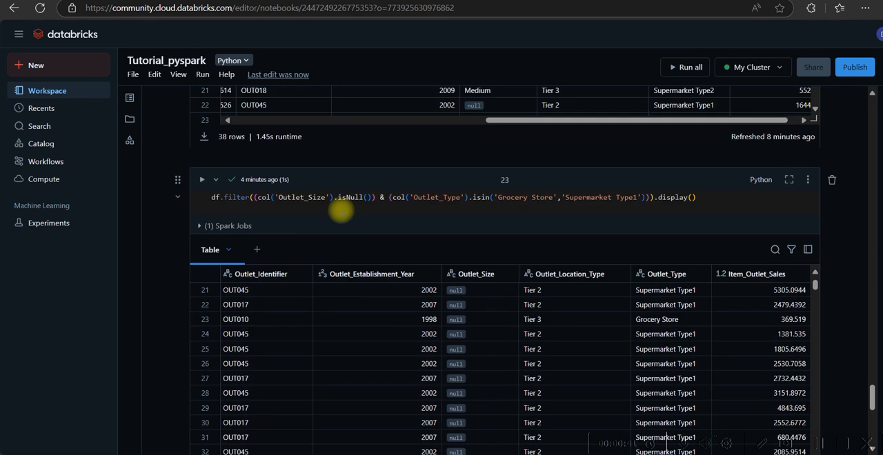
left_click(287, 215)
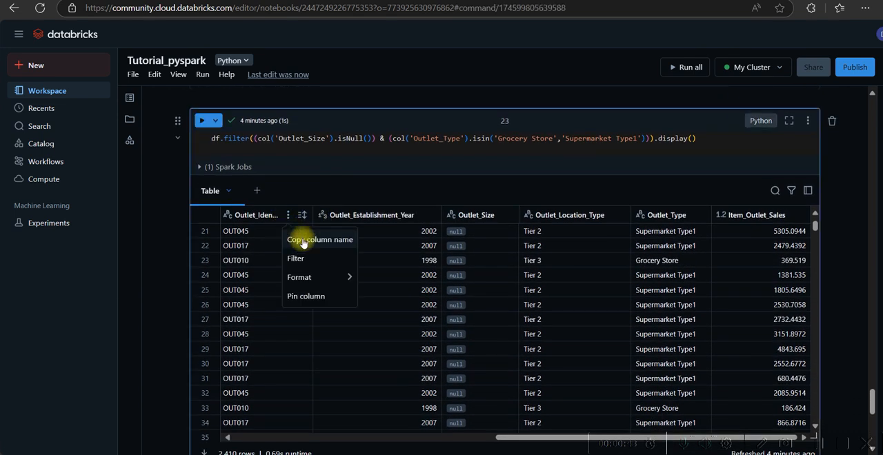
scroll("down", 3)
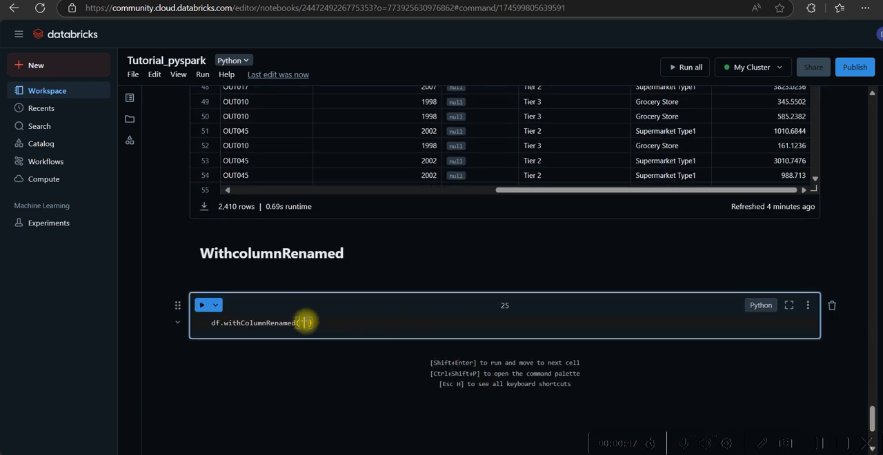
type("'Outlet_Identifier'")
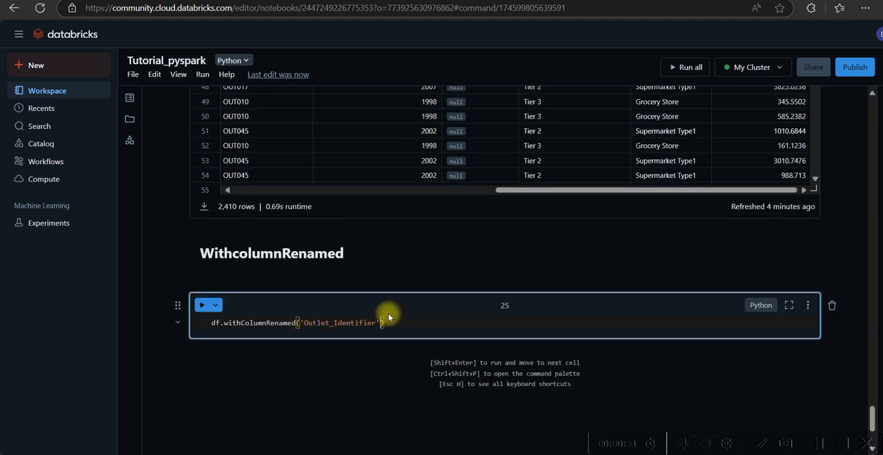
type(",'outlet_id")
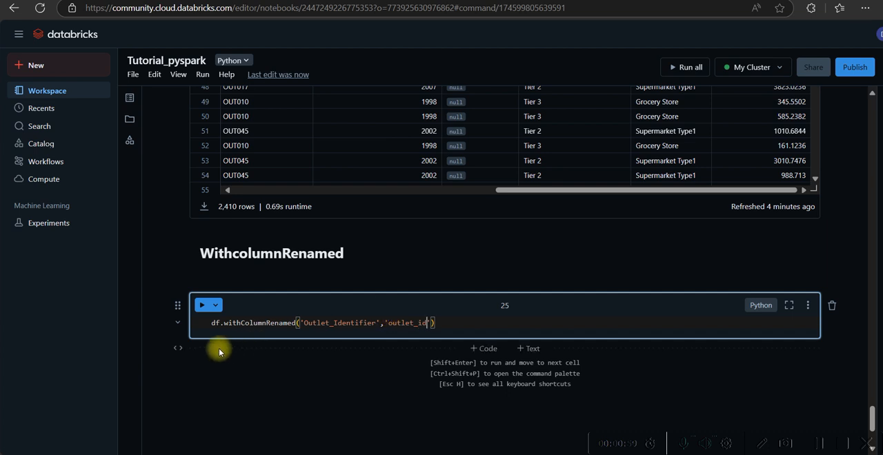
Run the rename cell and append .display() to show the result as a table
left_click(201, 305)
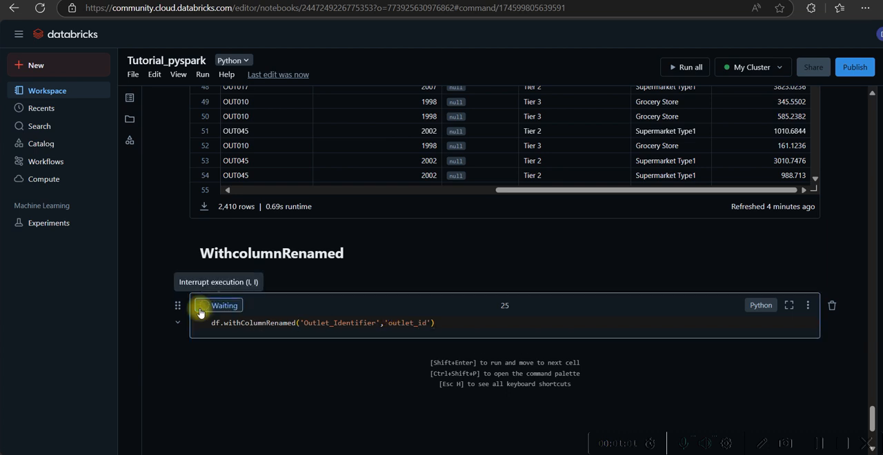
left_click(202, 305)
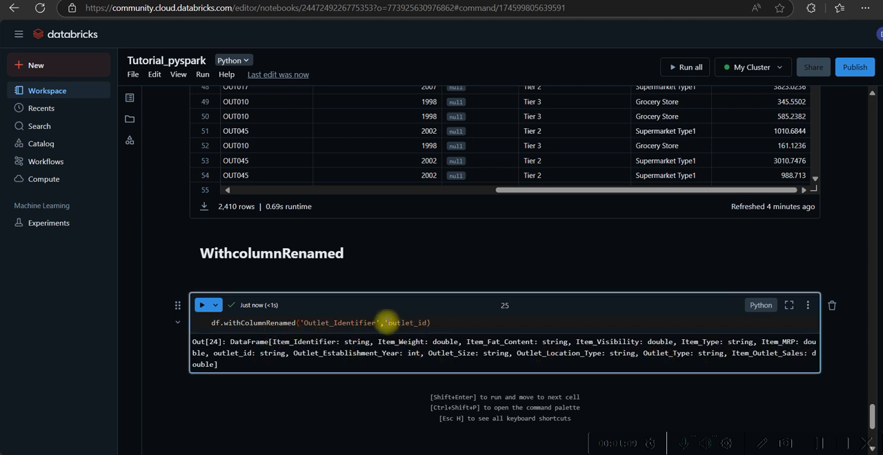
mouse_move(202, 305)
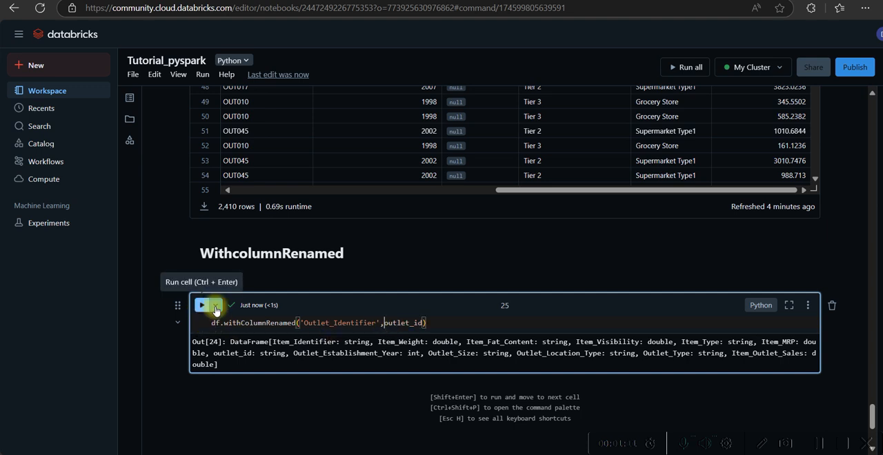
type(".d")
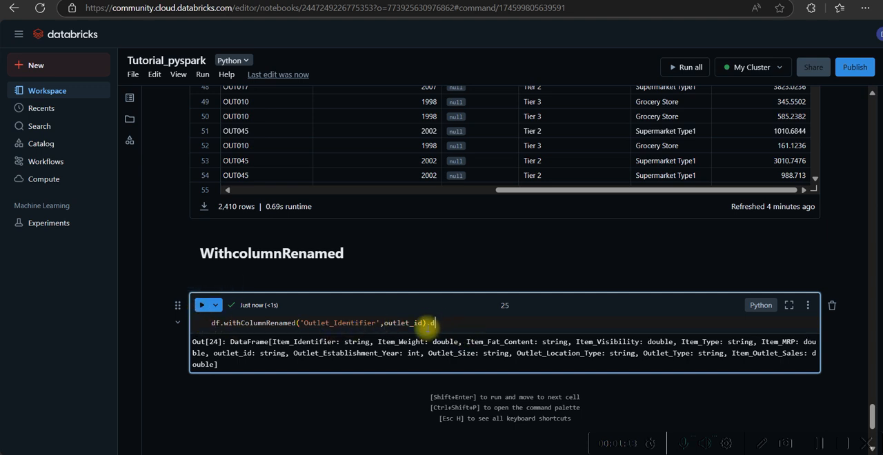
type("isplay")
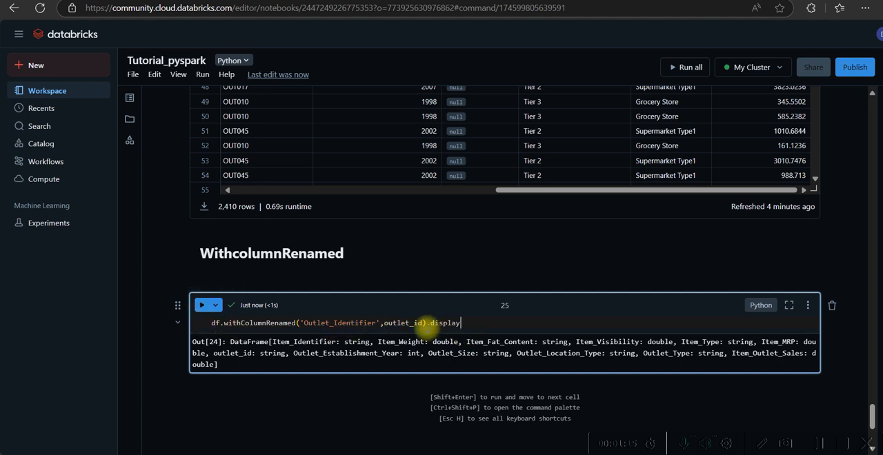
type("()")
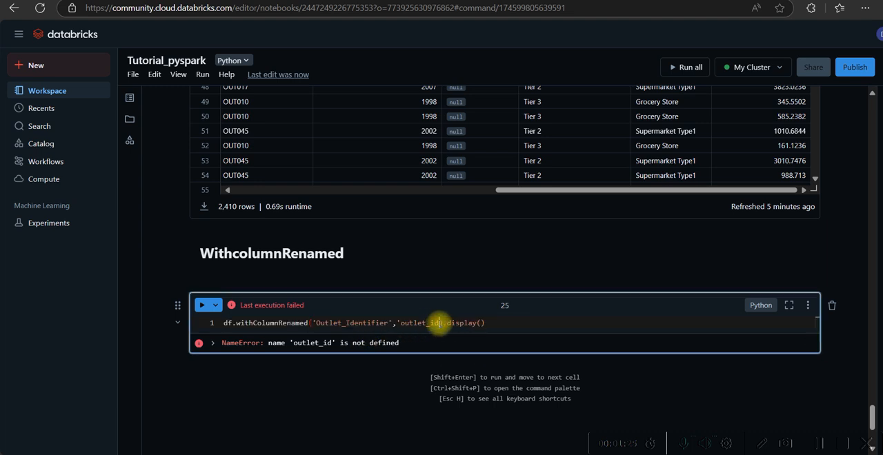
Quote the outlet_id name after the NameError and rerun the cell
left_click(201, 305)
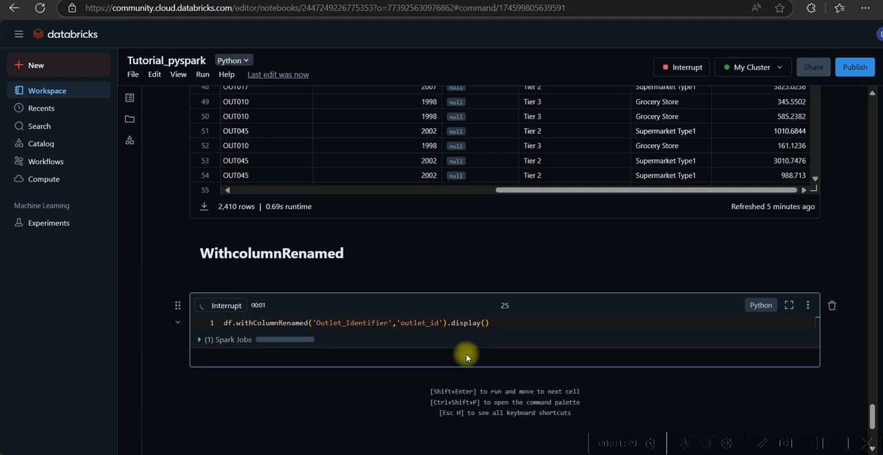
left_click(201, 306)
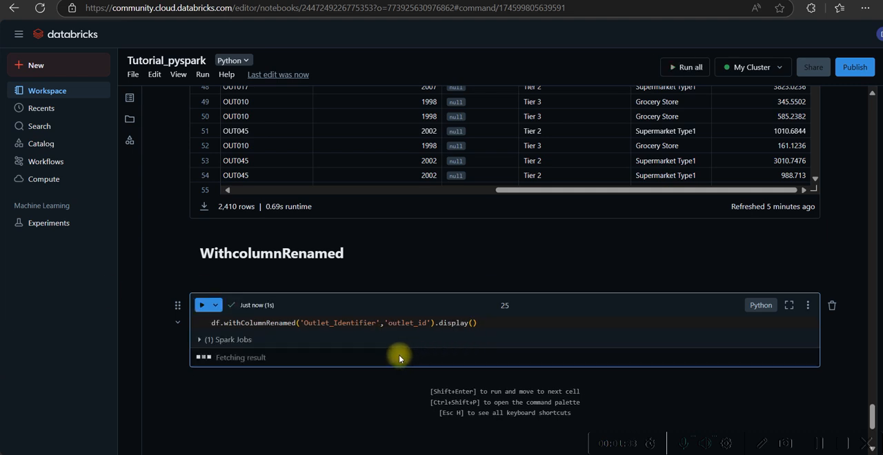
mouse_move(634, 408)
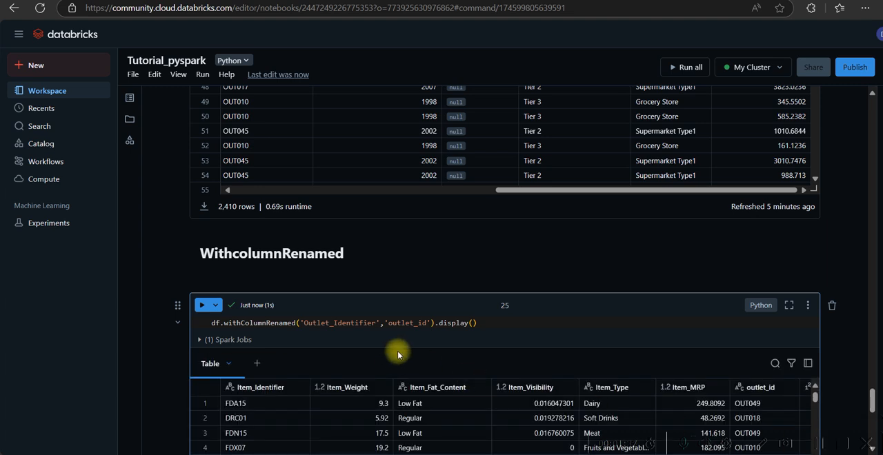
scroll("down", 3)
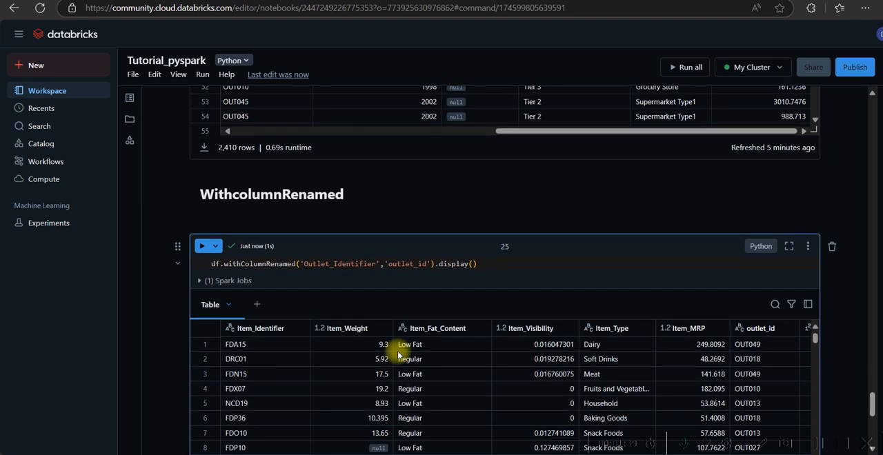
scroll("down", 3)
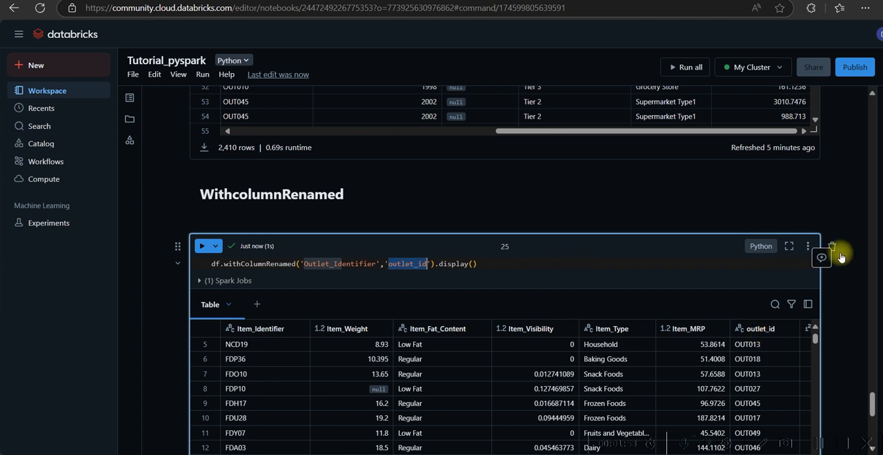
scroll("down", 3)
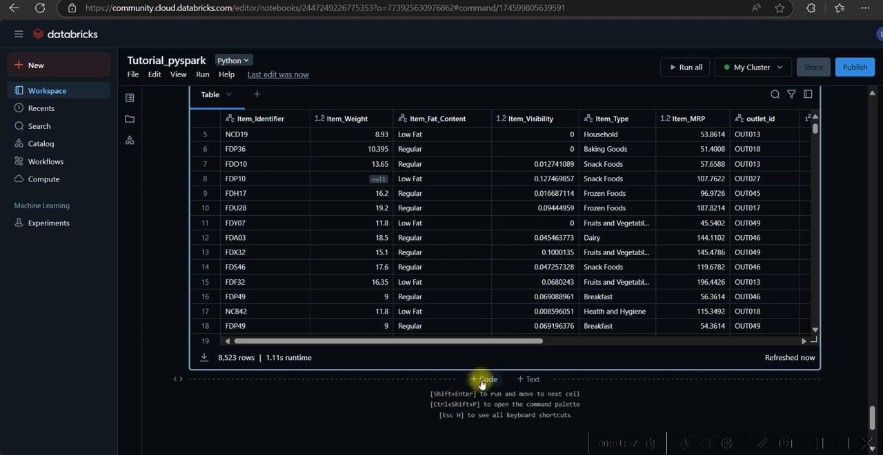
Add a markdown cell below the results with the heading 'Withcolumn'
left_click(483, 380)
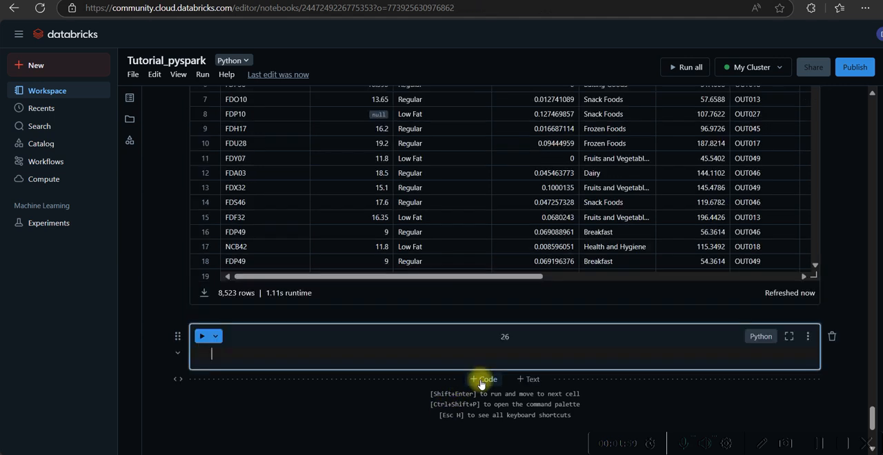
left_click(760, 336)
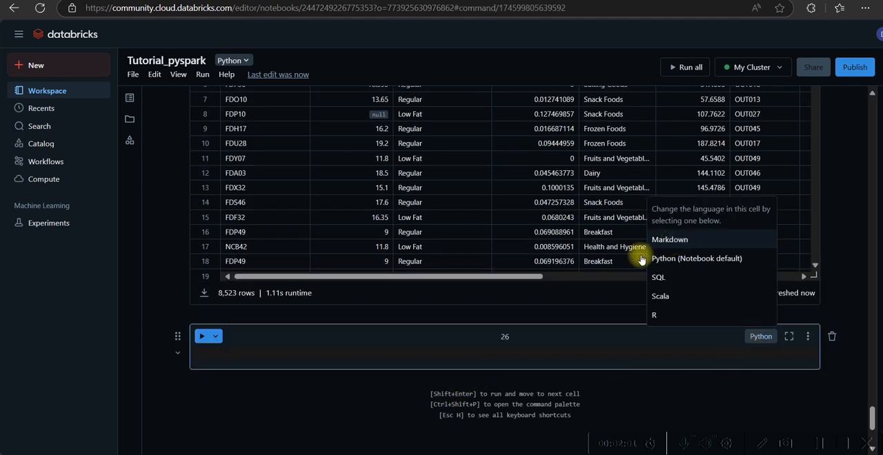
left_click(669, 240)
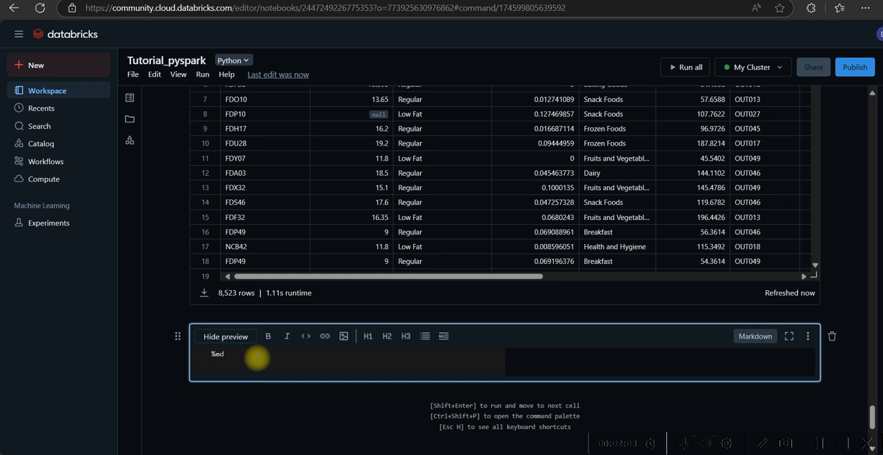
type("Withcolum")
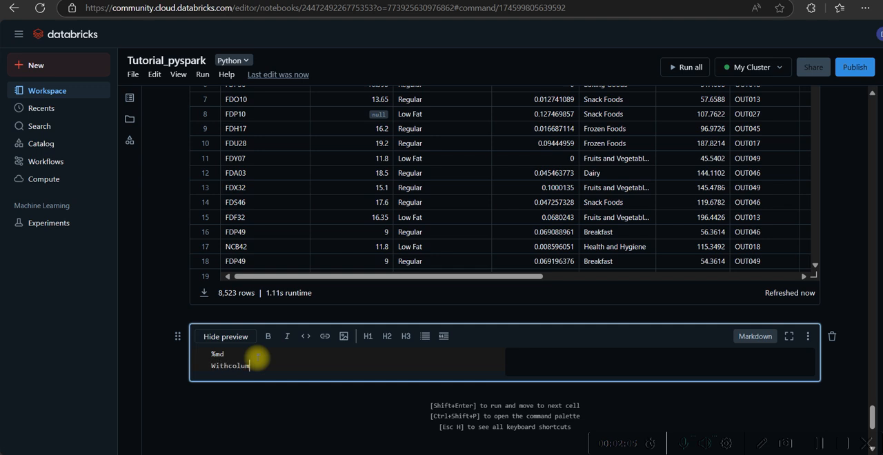
left_click(405, 337)
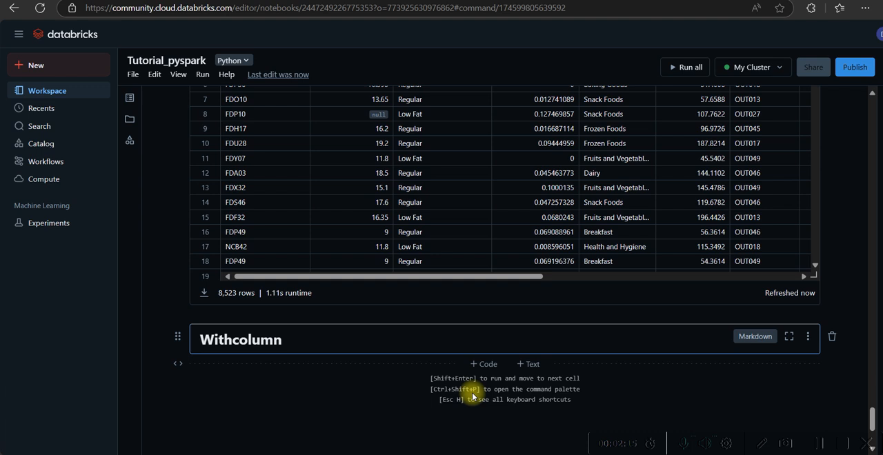
mouse_move(468, 276)
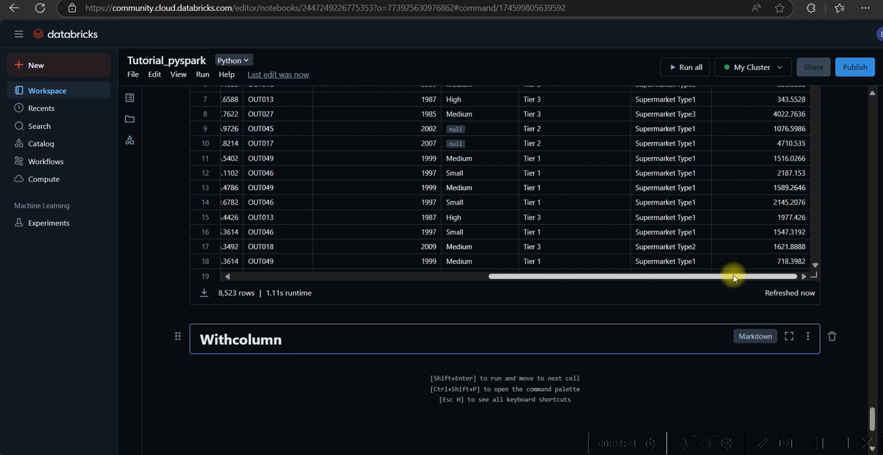
Scroll through the notebook back down to the new section with its empty code cell
scroll("up", 3)
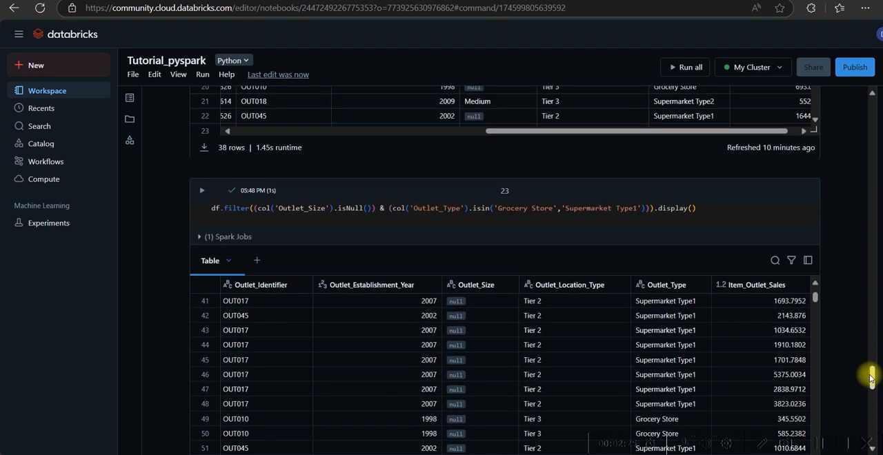
scroll("down", 3)
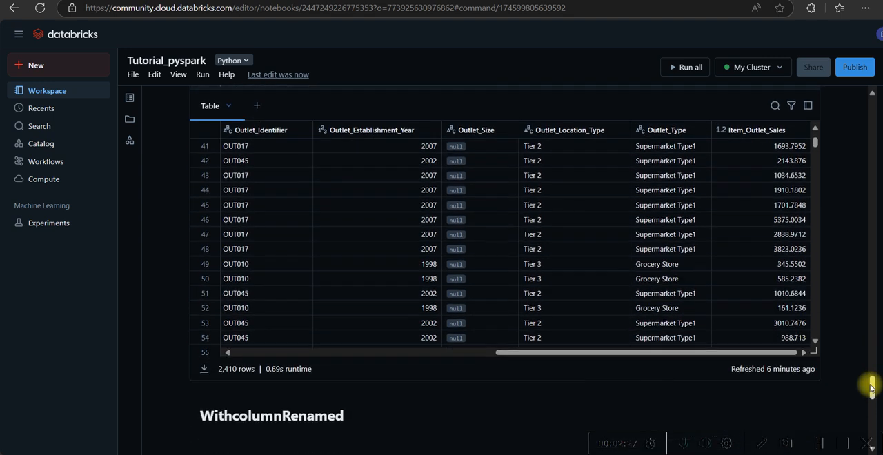
scroll("down", 3)
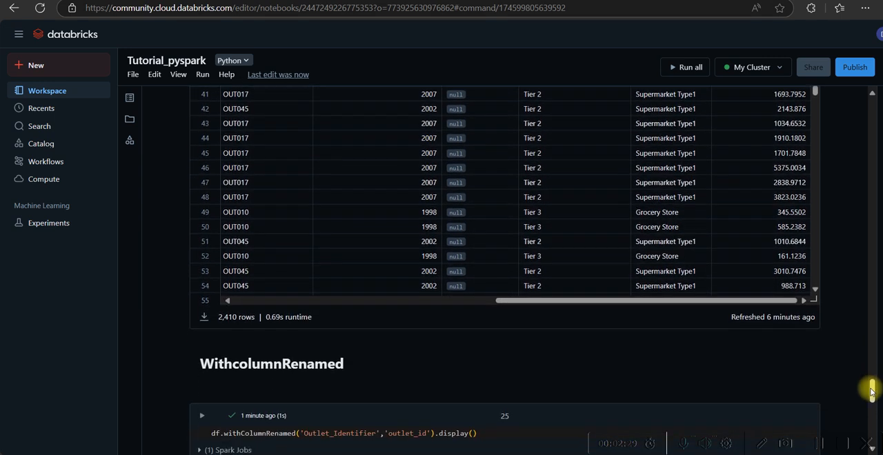
scroll("down", 3)
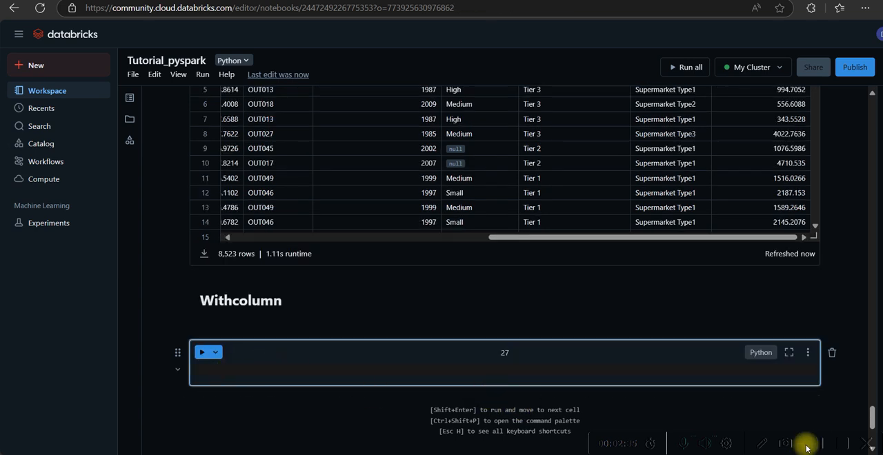
Write df=df.withColumn('New_cloumn').display() in the Withcolumn cell
left_click(504, 364)
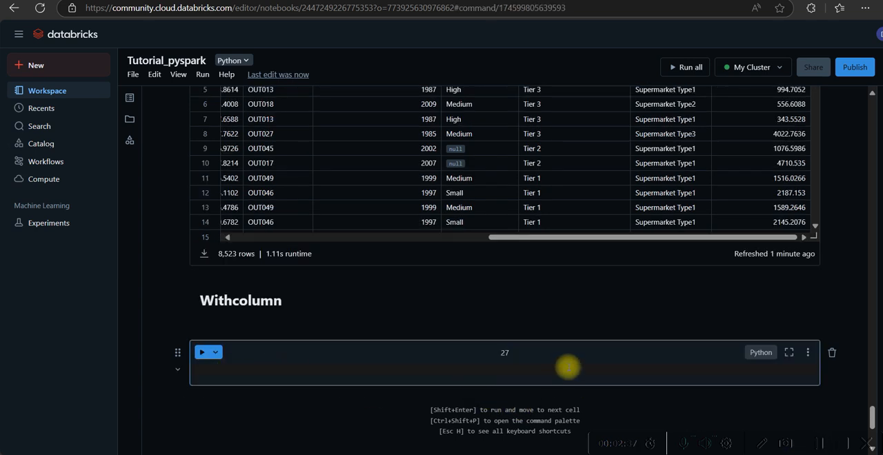
type("df")
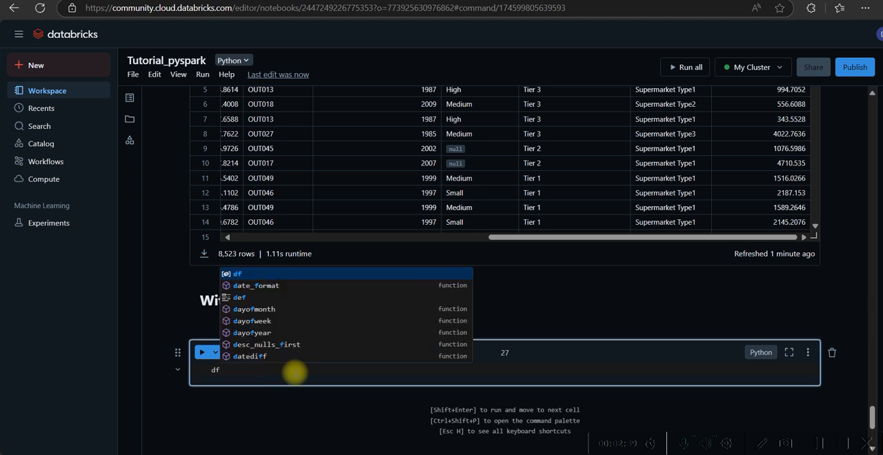
type("=df.")
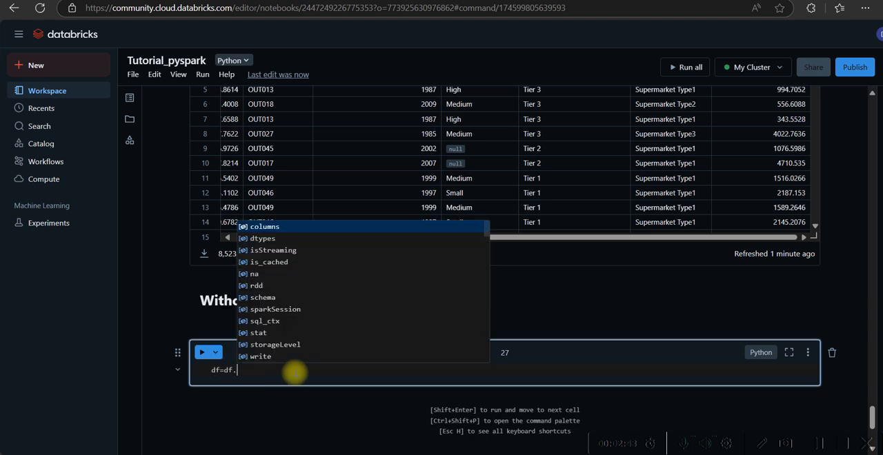
type("with")
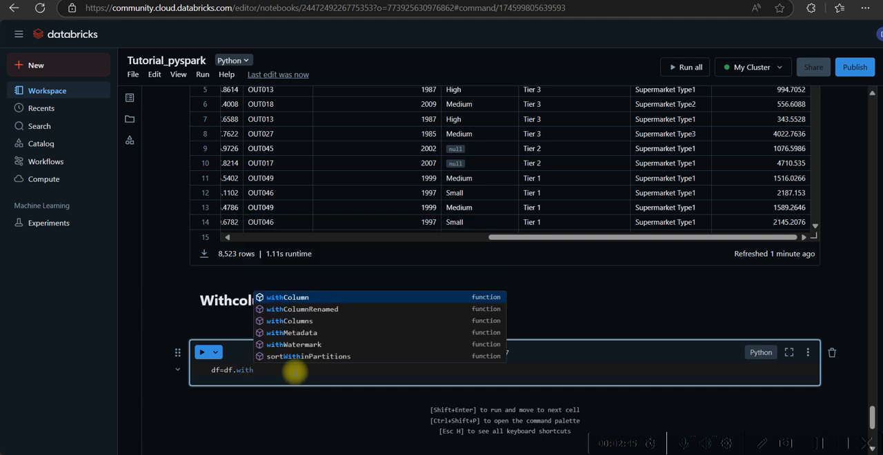
left_click(287, 298)
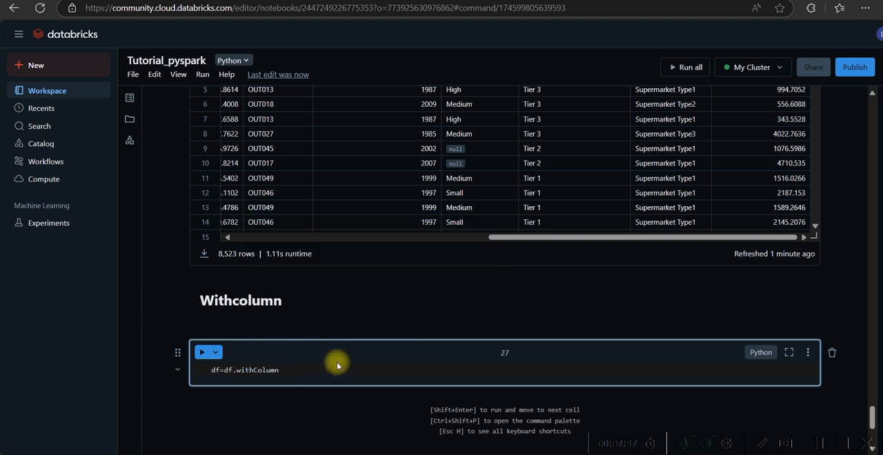
type("()")
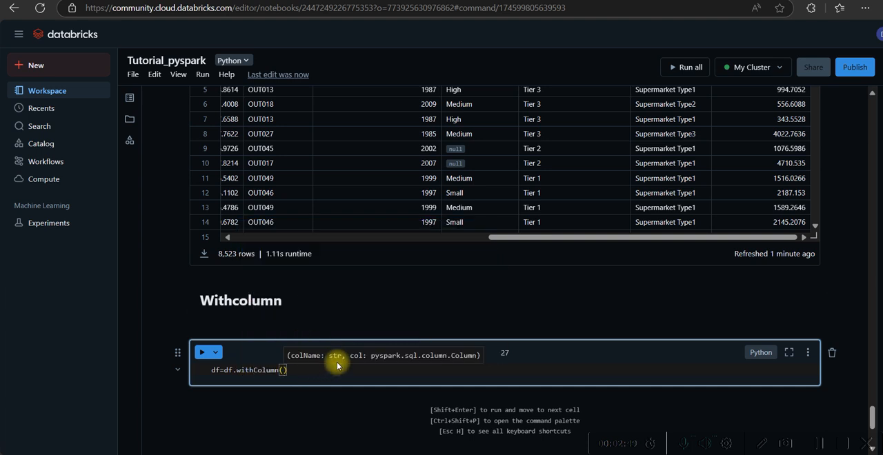
type("''")
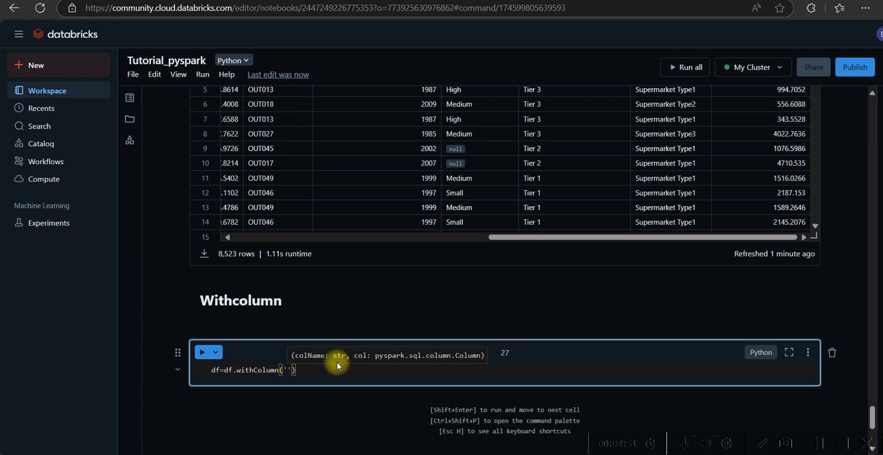
type("New_cloumn")
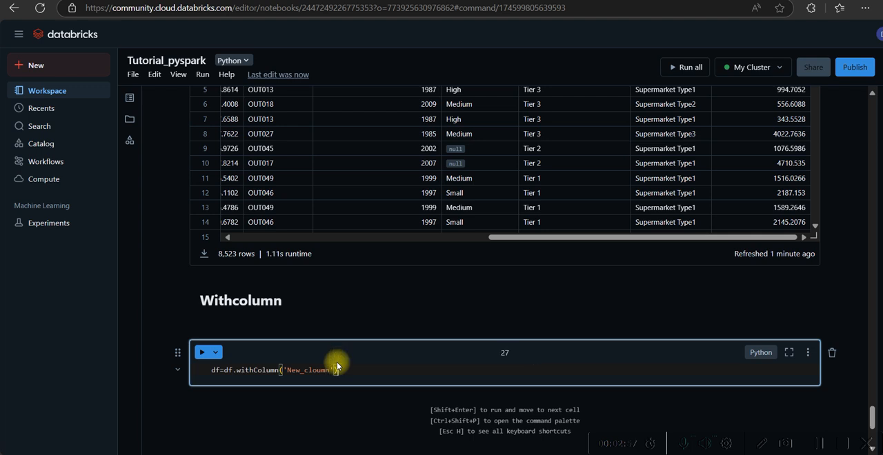
type(".display")
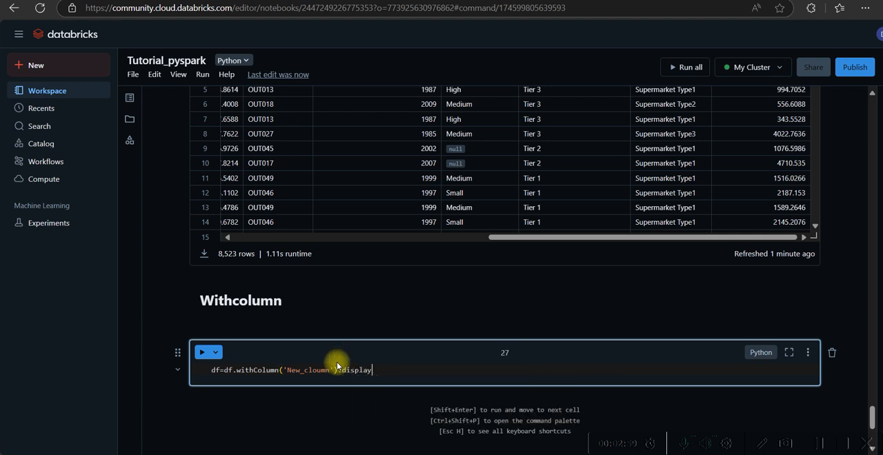
type("()")
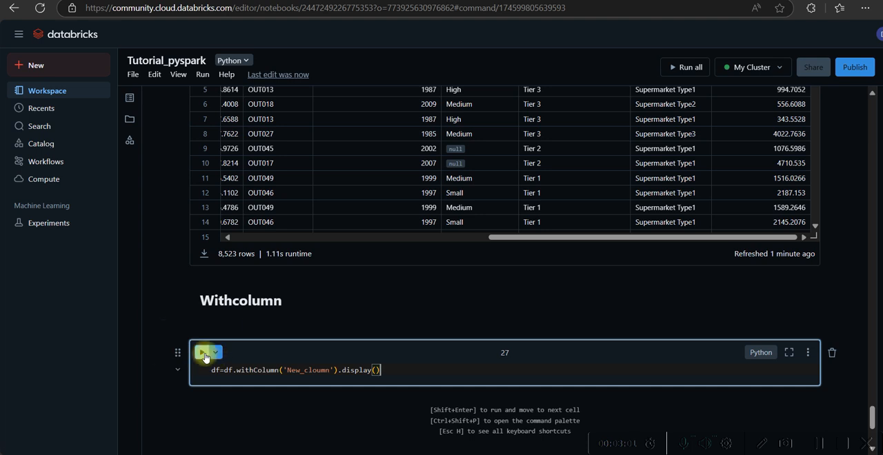
Run the cell, add lit('Hello') as the second withColumn argument after the TypeError, and rerun
left_click(205, 351)
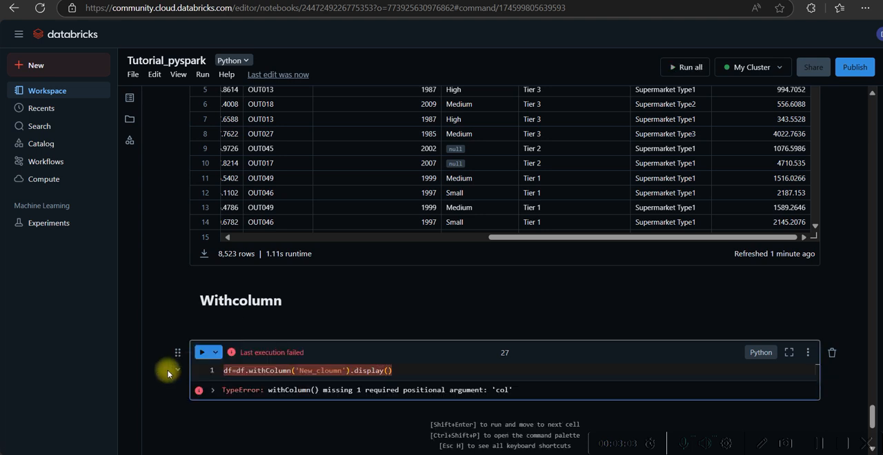
mouse_move(99, 441)
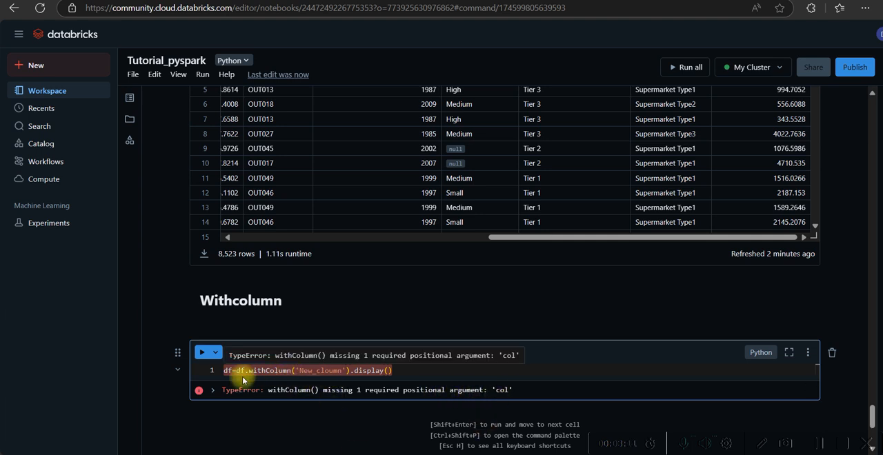
left_click(202, 352)
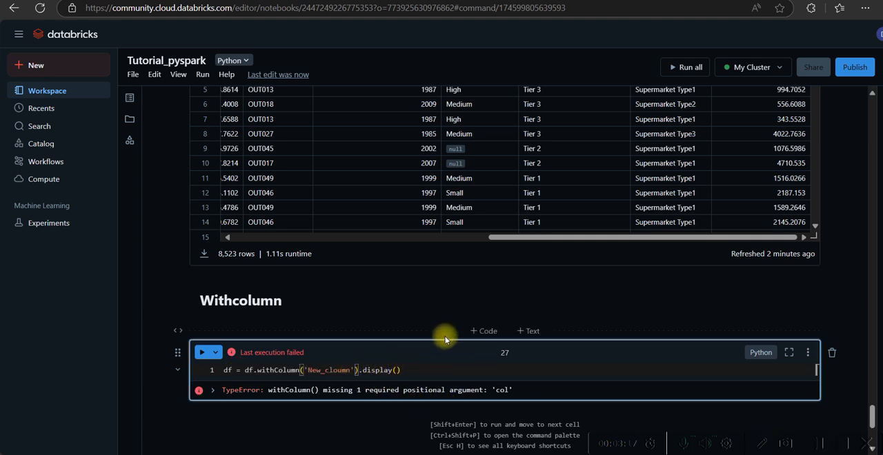
type("lit(")
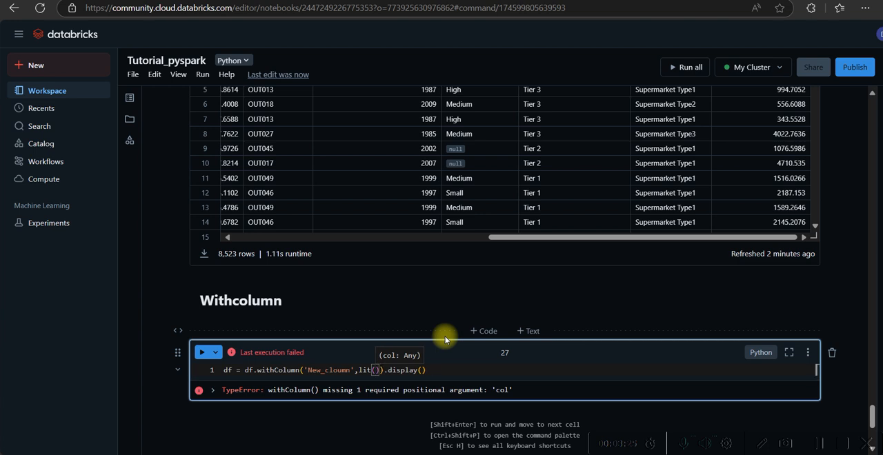
type("'Hello'")
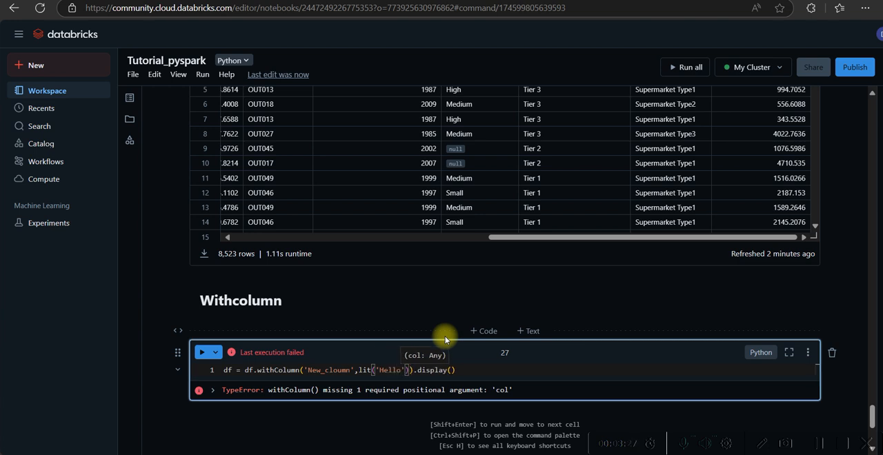
left_click(202, 352)
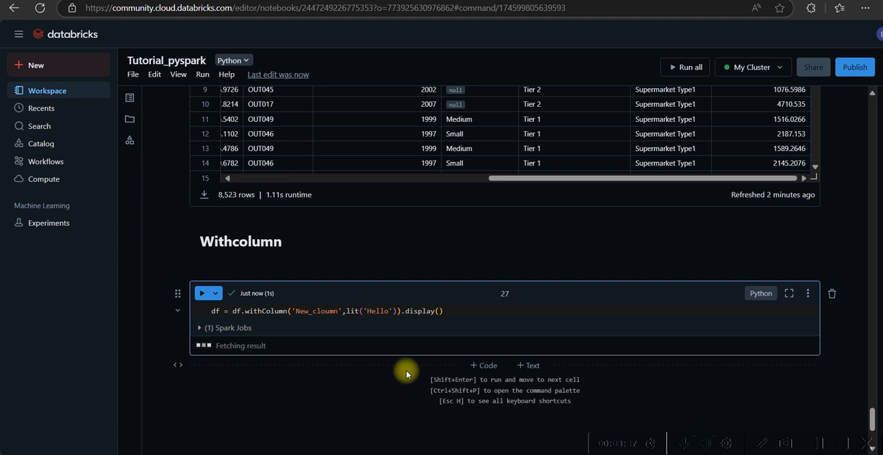
Scroll the result table to the last column to see New_cloumn filled with Hello, then back
scroll("down", 3)
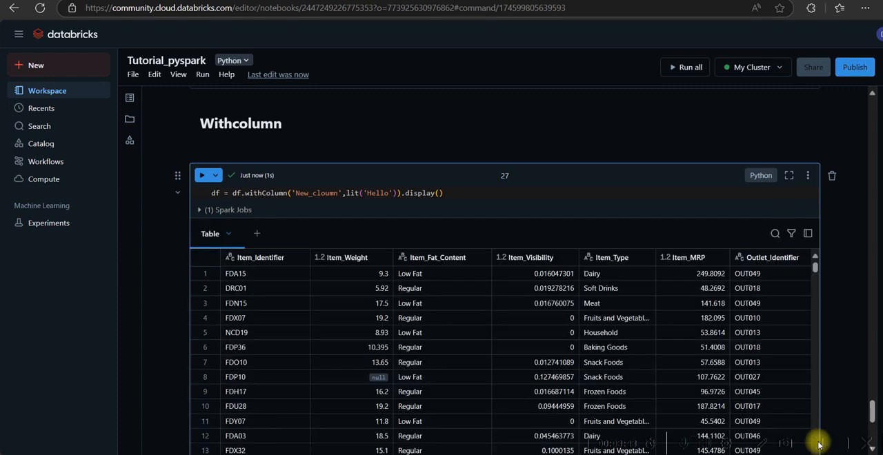
mouse_move(875, 408)
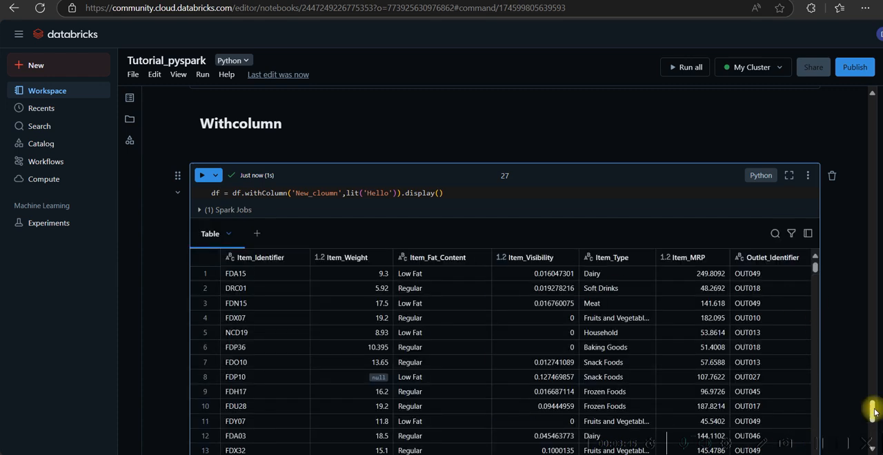
scroll("down", 3)
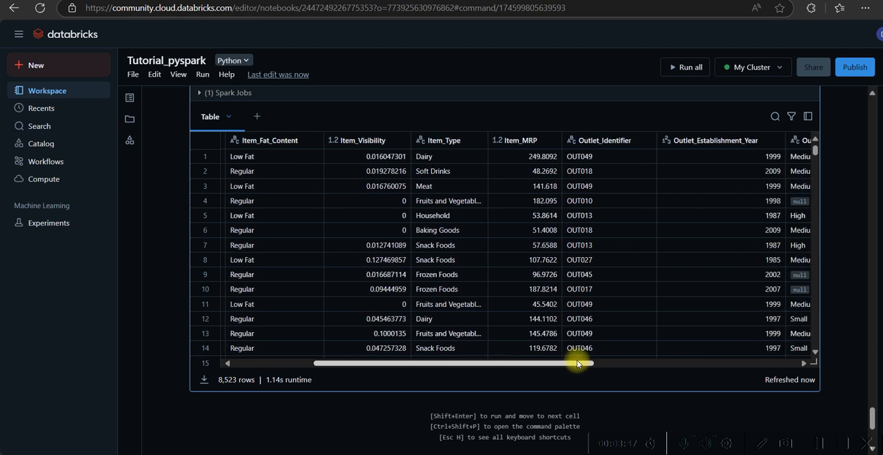
scroll("right", 3)
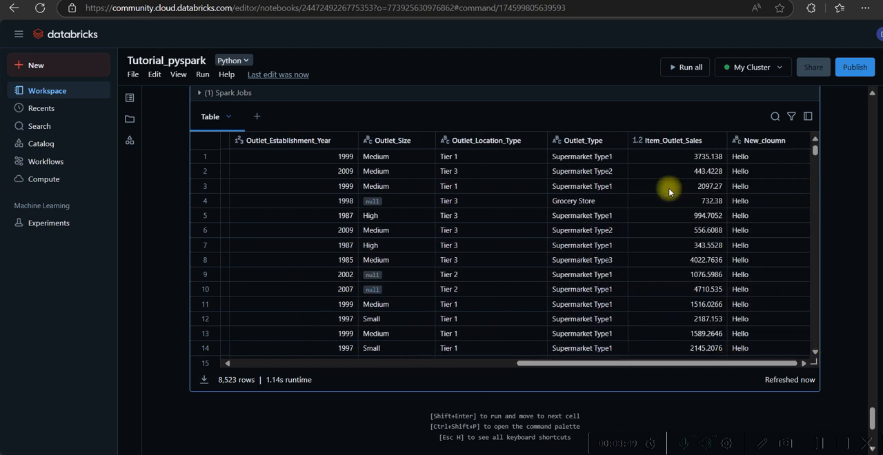
mouse_move(756, 145)
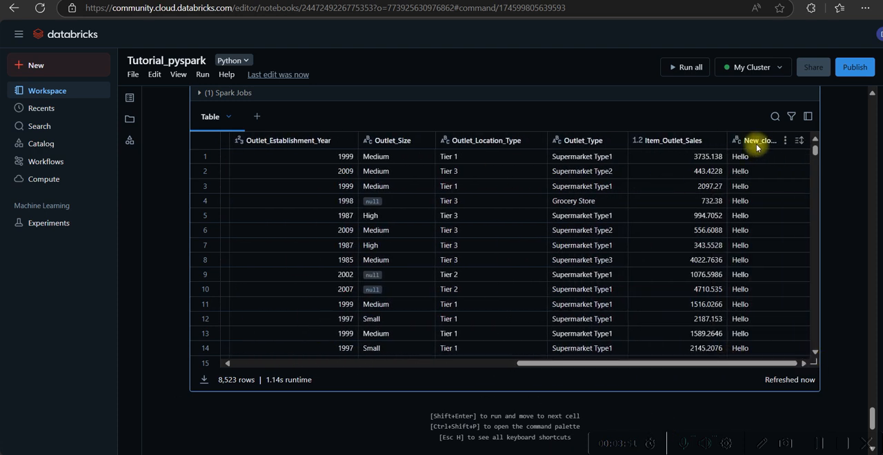
mouse_move(751, 163)
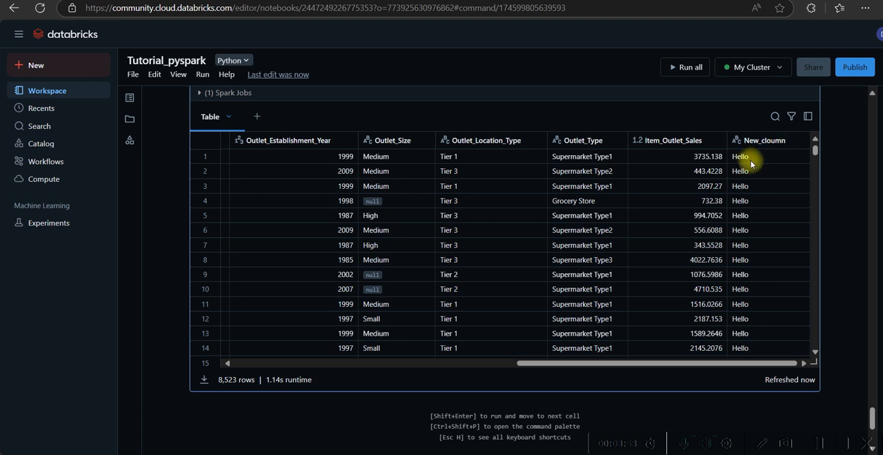
mouse_move(728, 373)
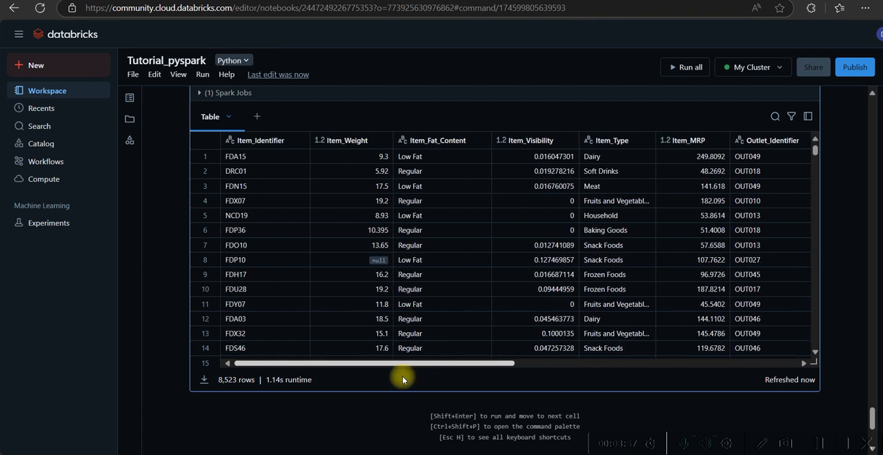
mouse_move(494, 322)
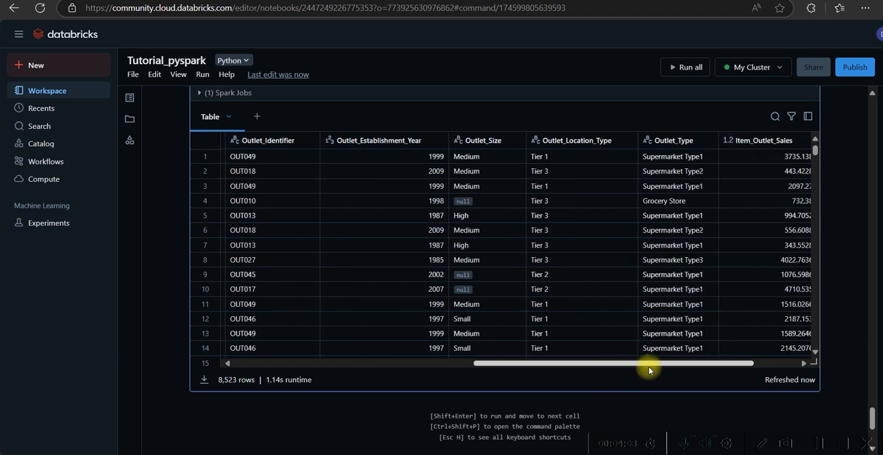
scroll("right", 3)
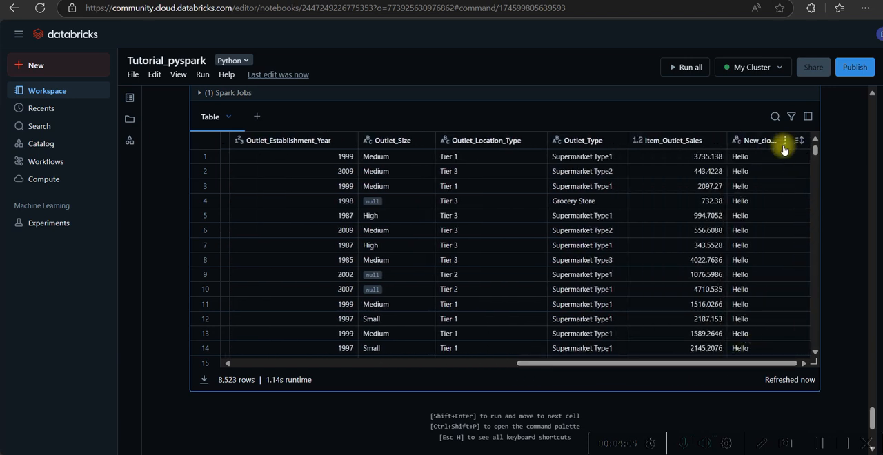
scroll("left", 3)
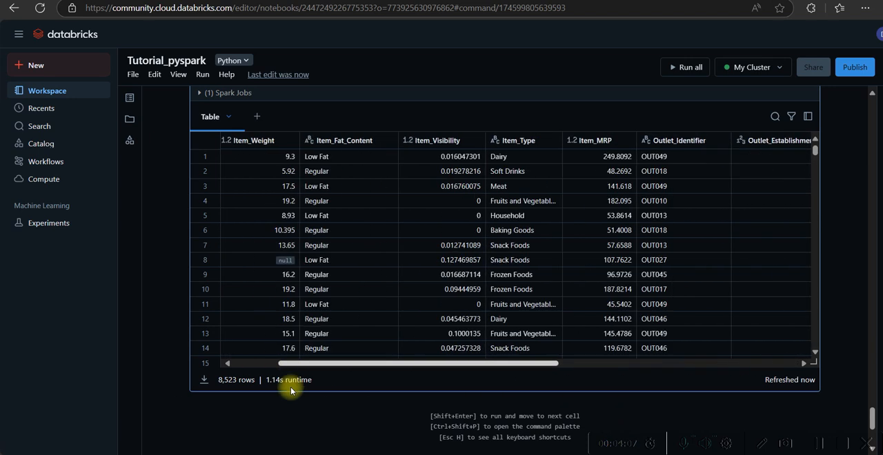
scroll("left", 3)
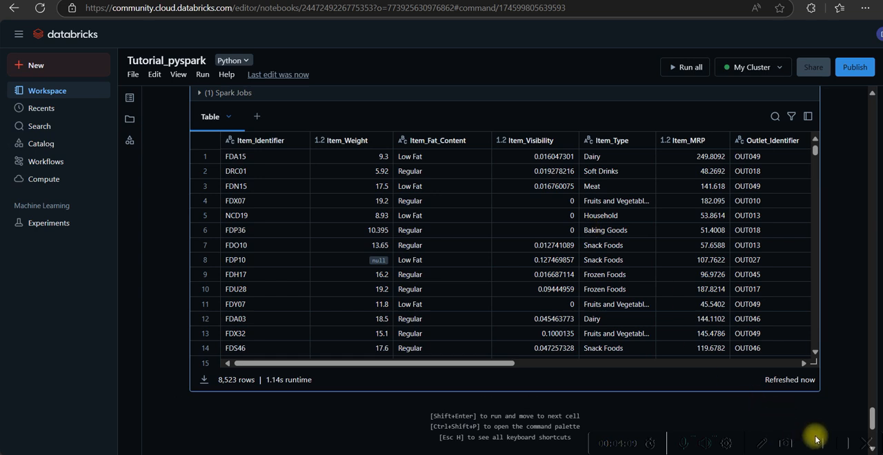
mouse_move(773, 420)
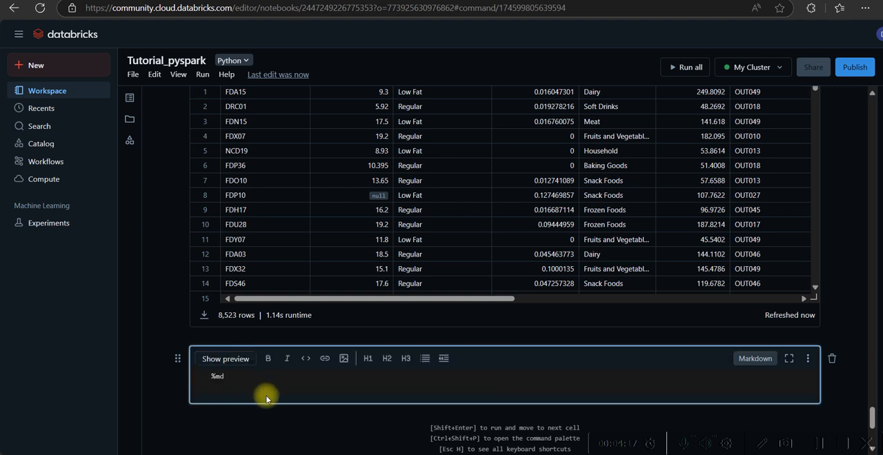
Write a 'Type casting' heading and run df = df.withColumn('Item_Weight', col('Item_Weight').cast(StringType()))
type("Type cas")
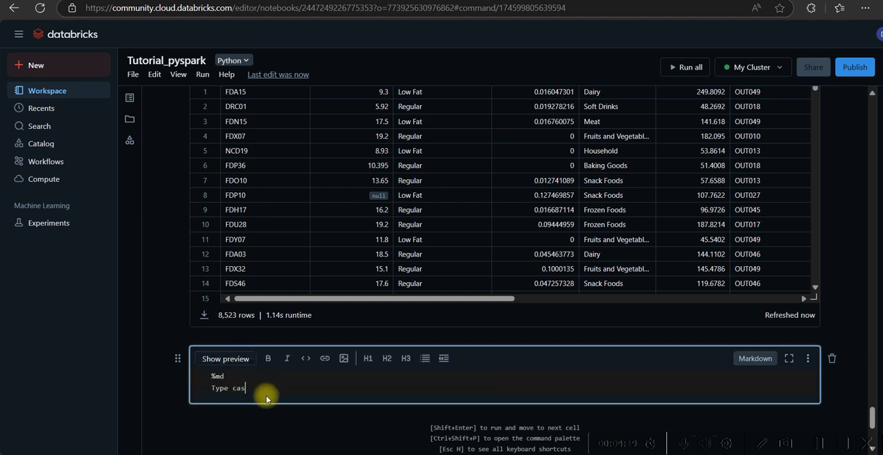
type("ting")
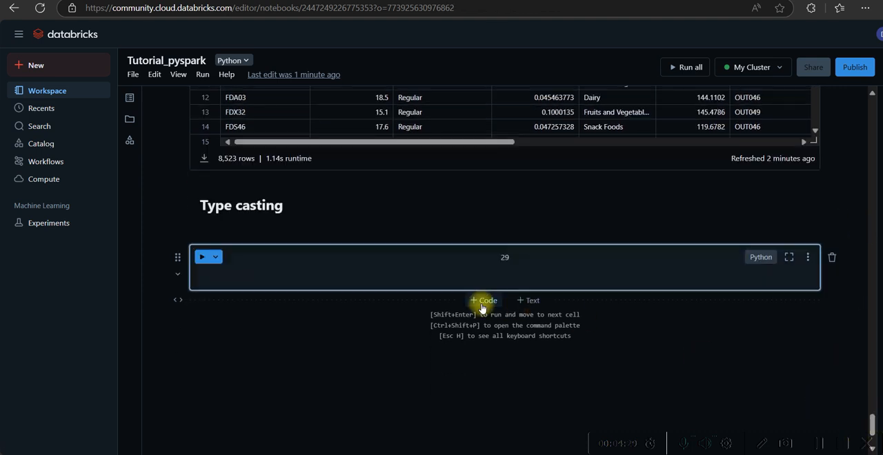
mouse_move(307, 265)
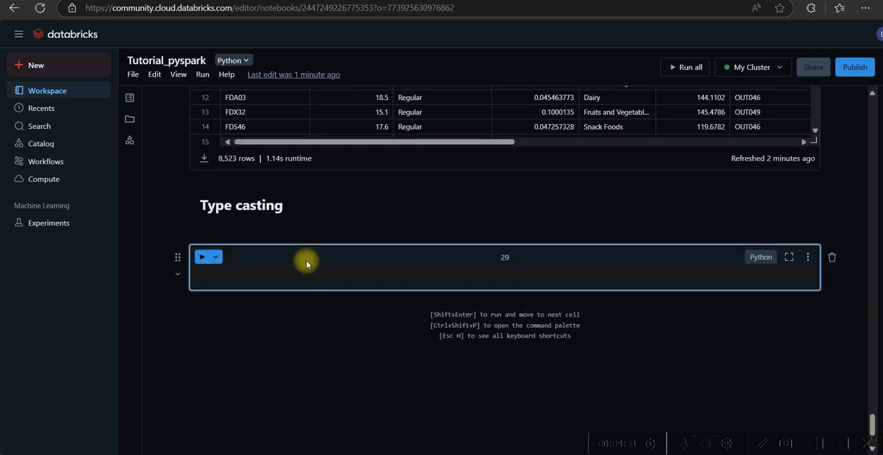
type("df = df.withColumn('Item_Weight', col('Item_Weight').cast(StringType()))")
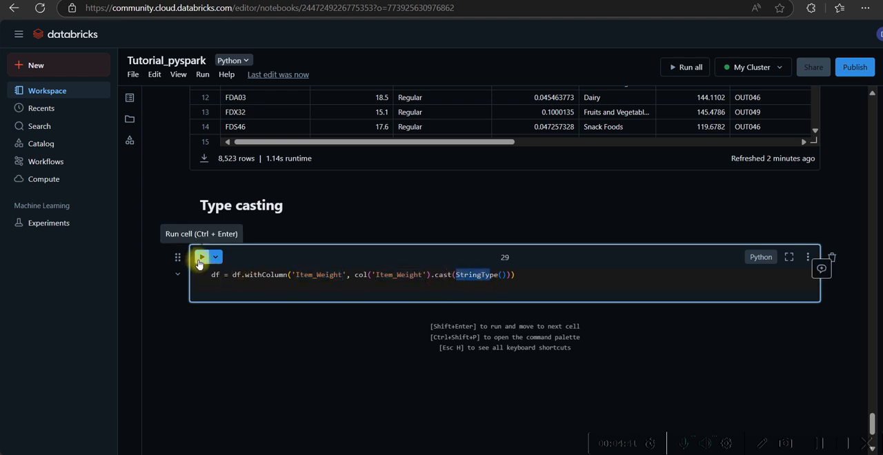
left_click(202, 257)
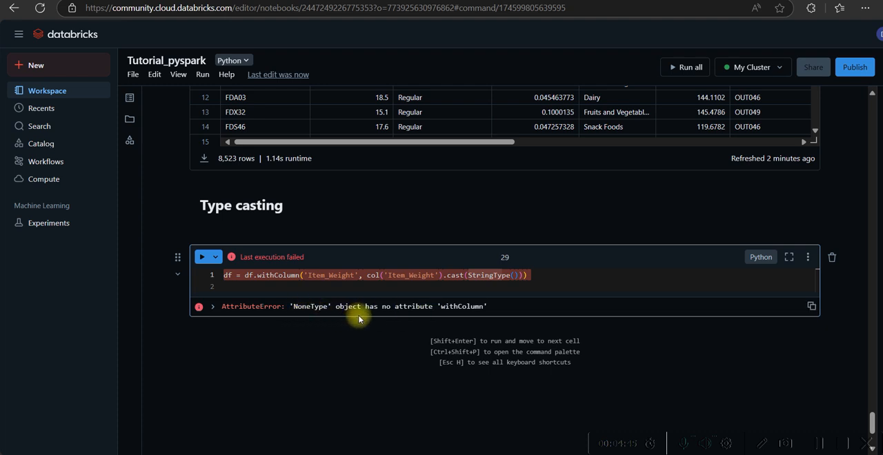
mouse_move(469, 319)
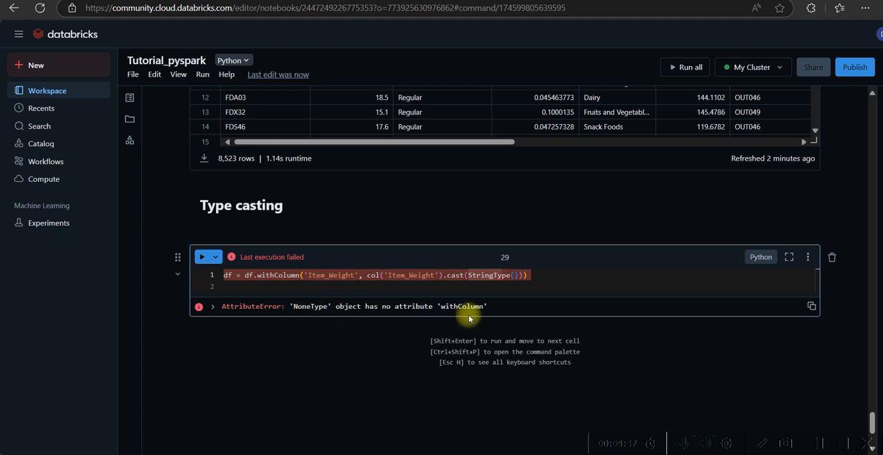
mouse_move(817, 444)
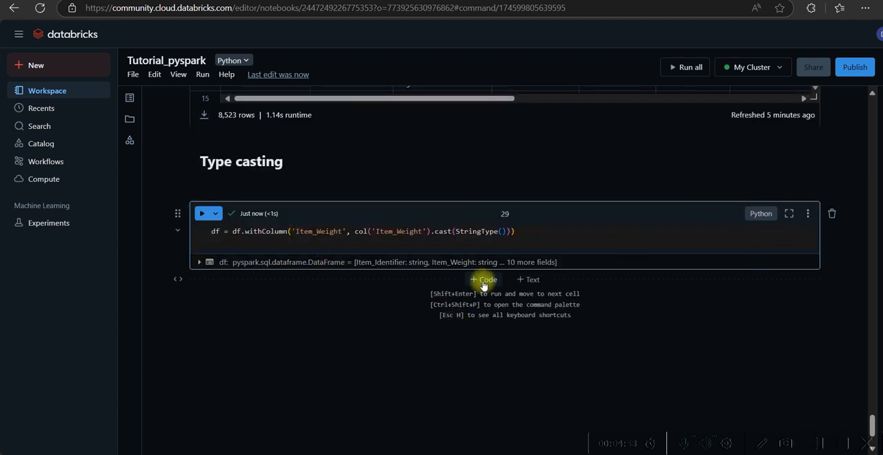
Write display(df) in a new cell and run it to show the type-cast table
type("fe")
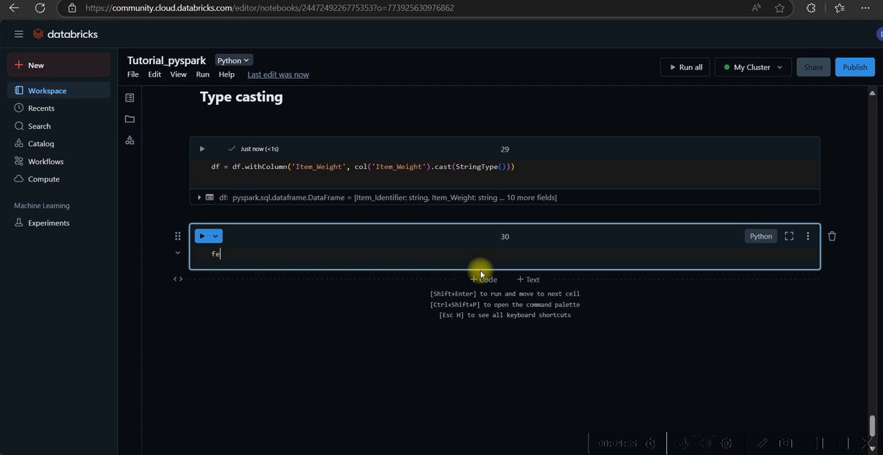
type("displa")
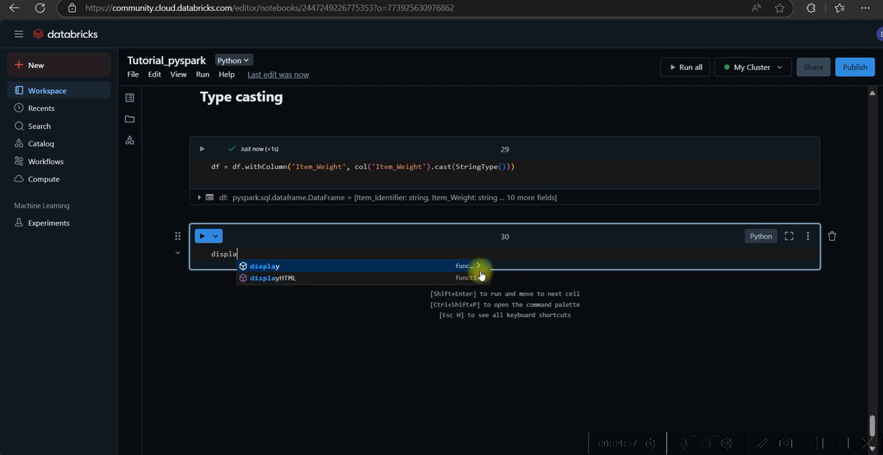
left_click(265, 265)
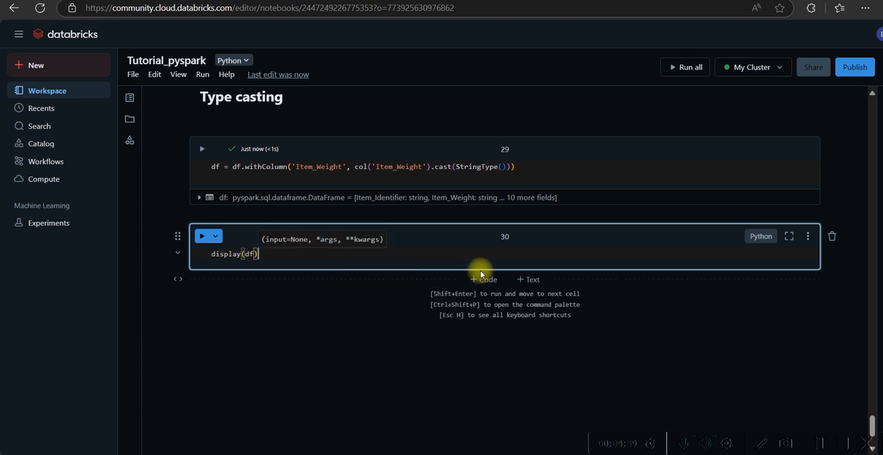
mouse_move(177, 262)
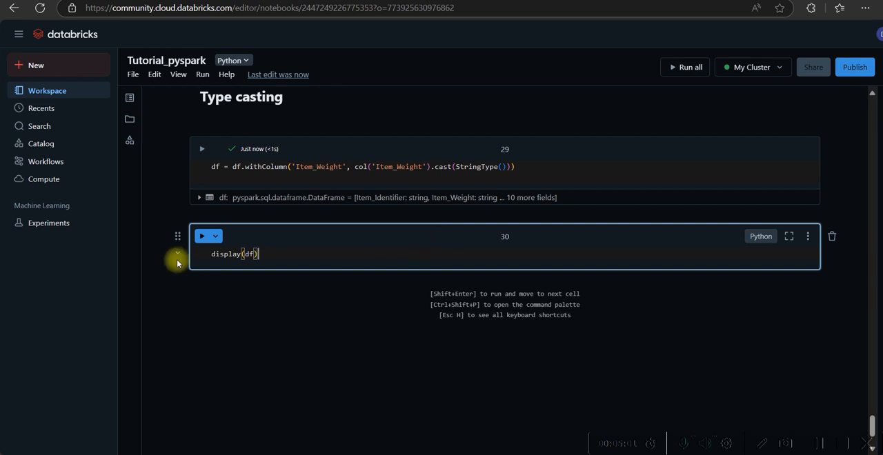
left_click(202, 236)
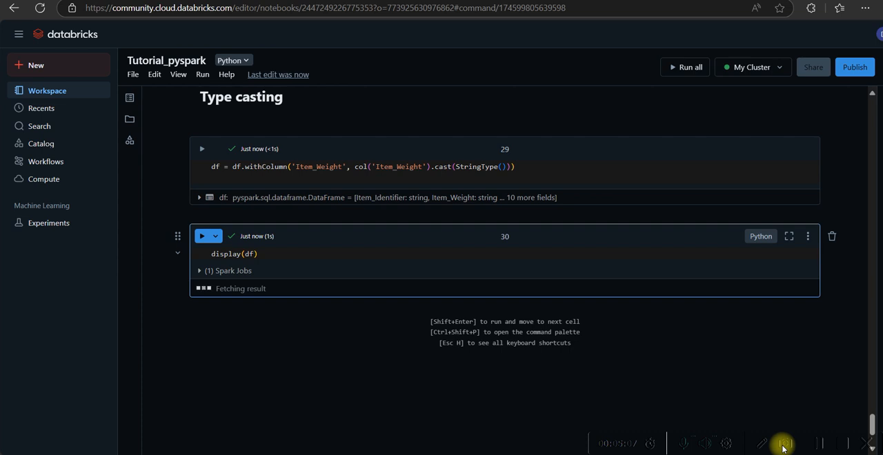
mouse_move(264, 343)
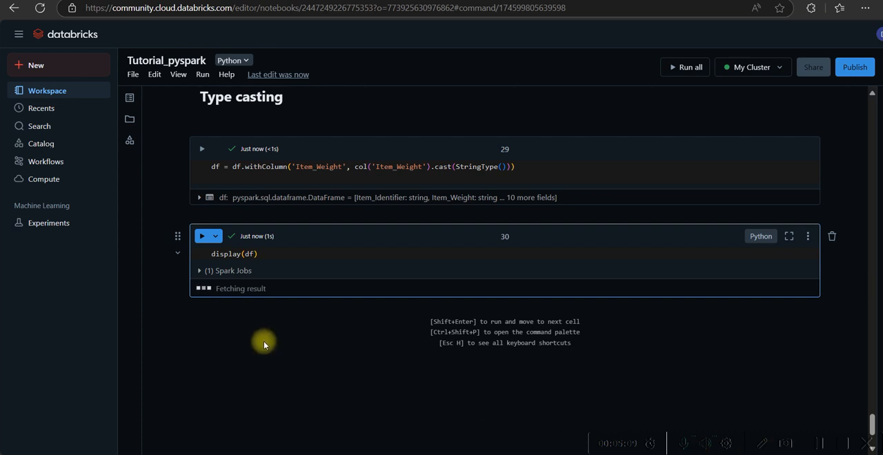
mouse_move(813, 449)
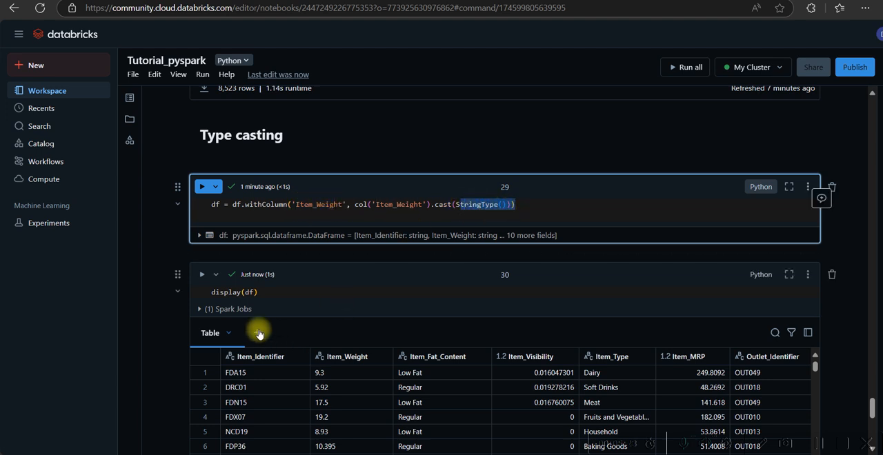
scroll("down", 3)
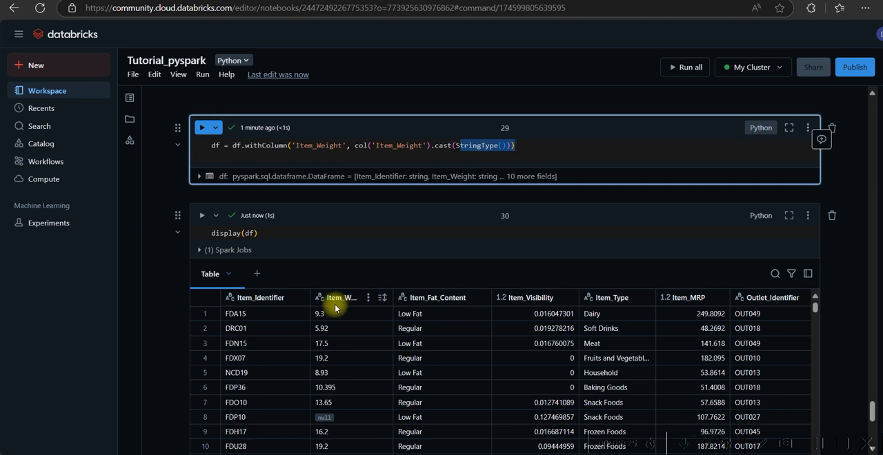
mouse_move(345, 298)
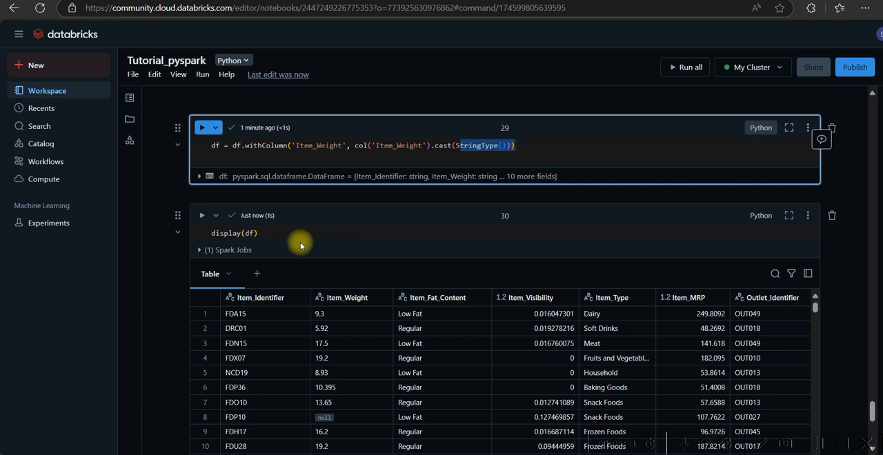
mouse_move(771, 293)
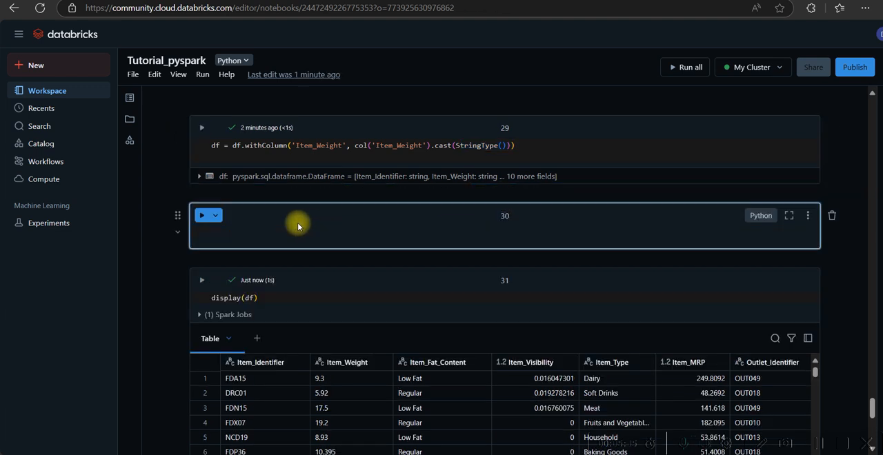
Run df.printSchema() to confirm Item_Weight is now a string
type("df")
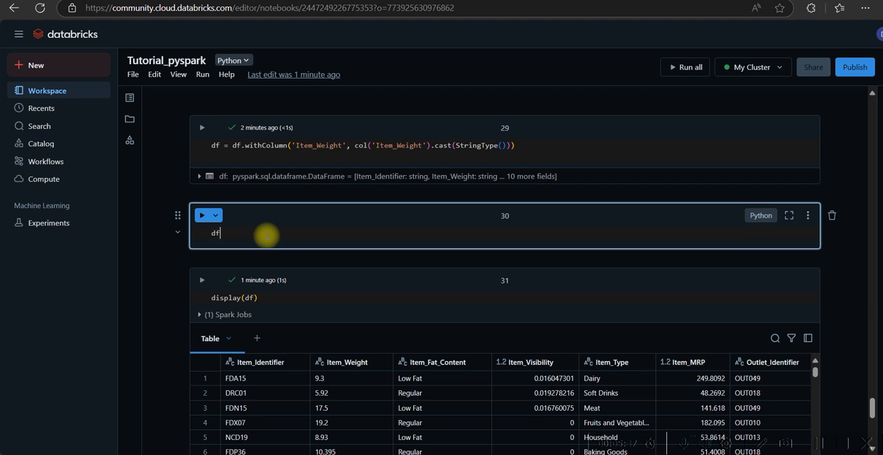
type(".")
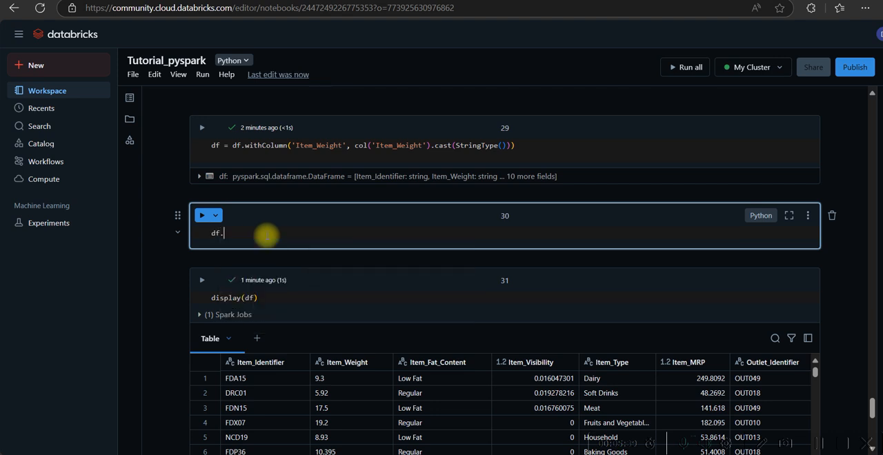
type("prin")
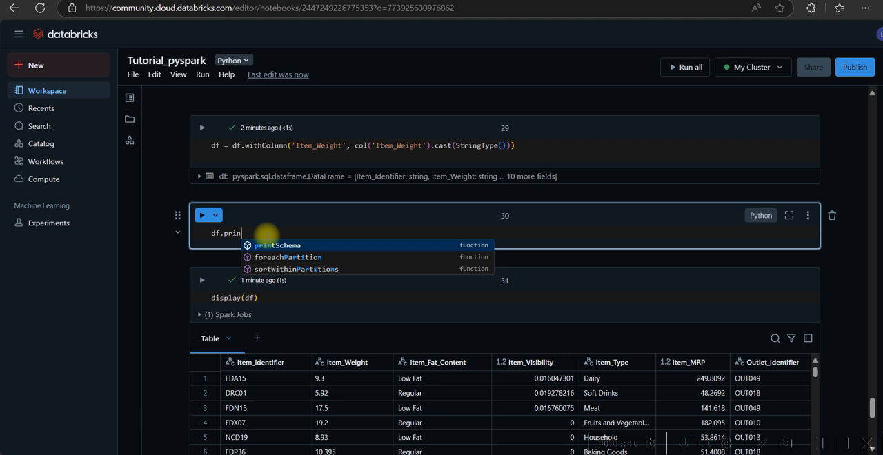
left_click(277, 246)
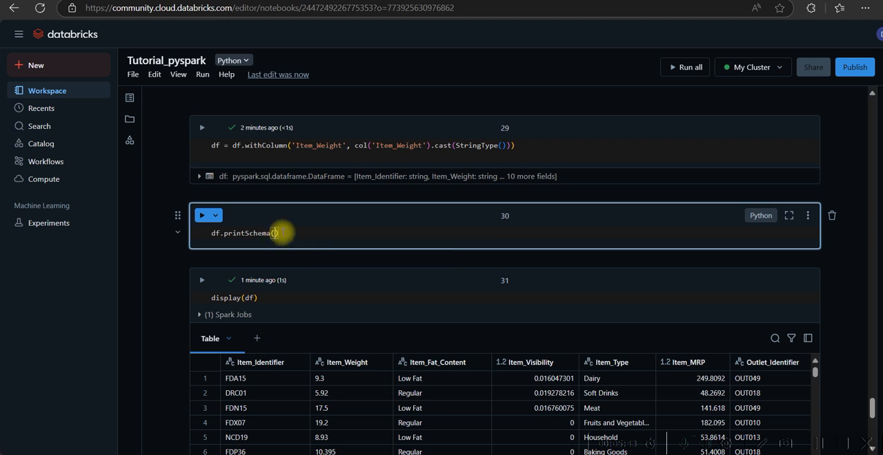
left_click(201, 215)
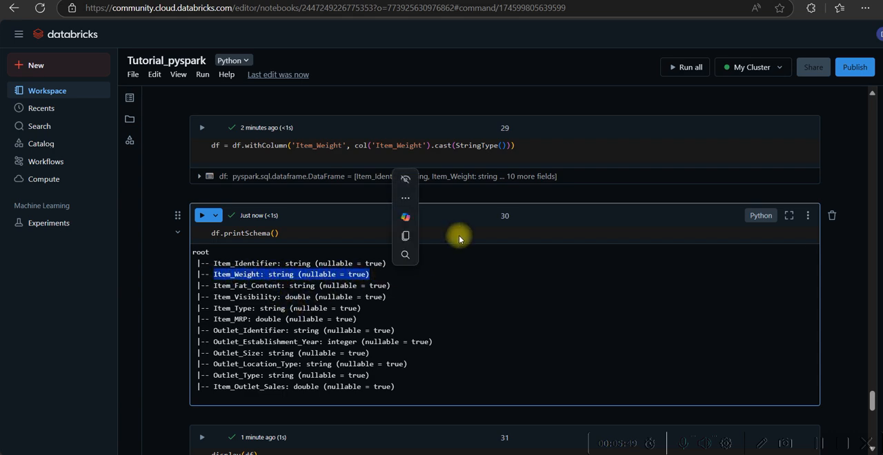
scroll("down", 3)
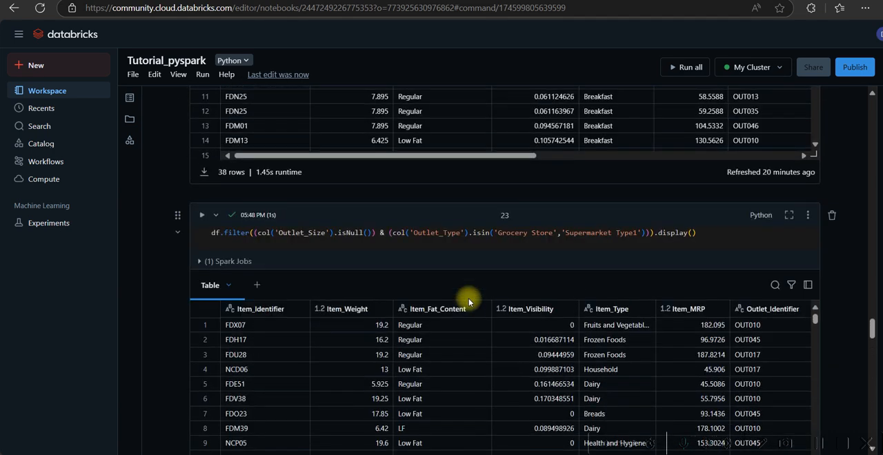
scroll("up", 3)
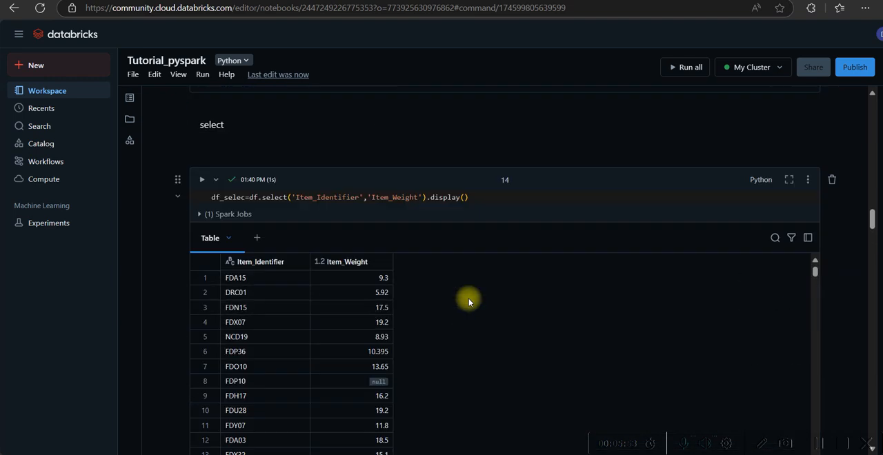
scroll("up", 3)
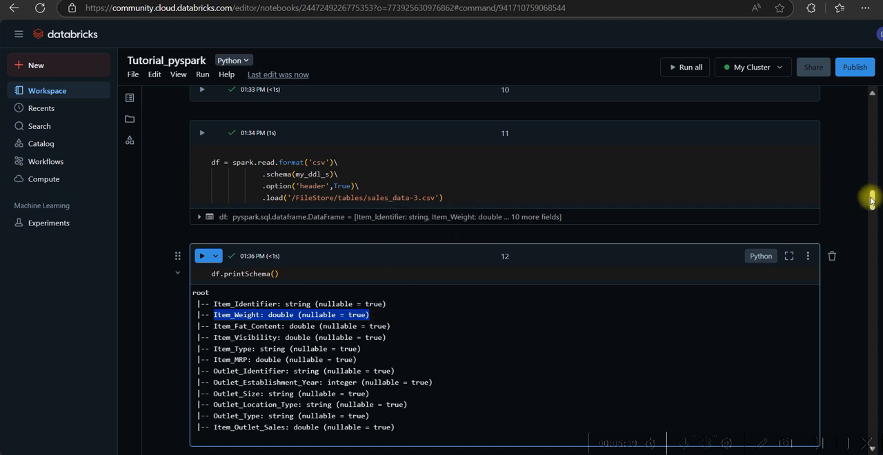
scroll("down", 3)
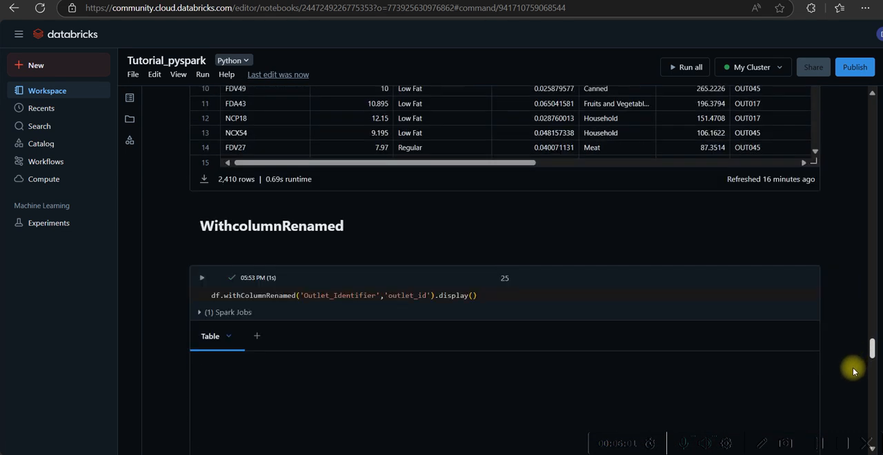
scroll("down", 3)
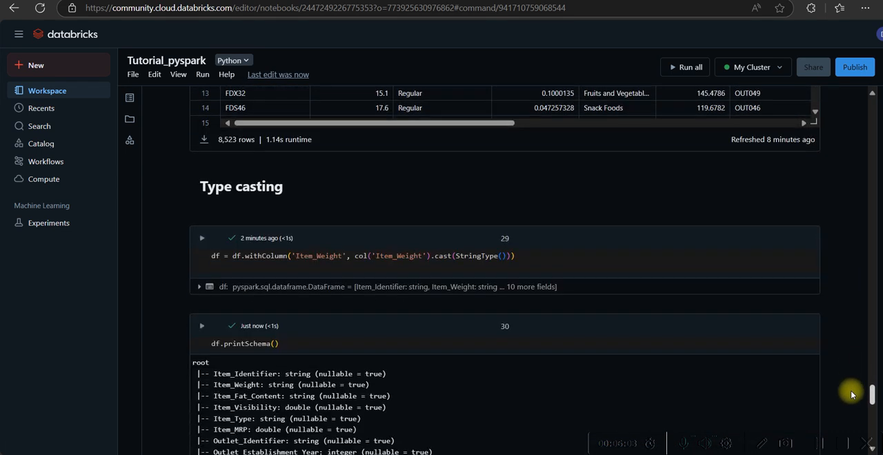
mouse_move(812, 339)
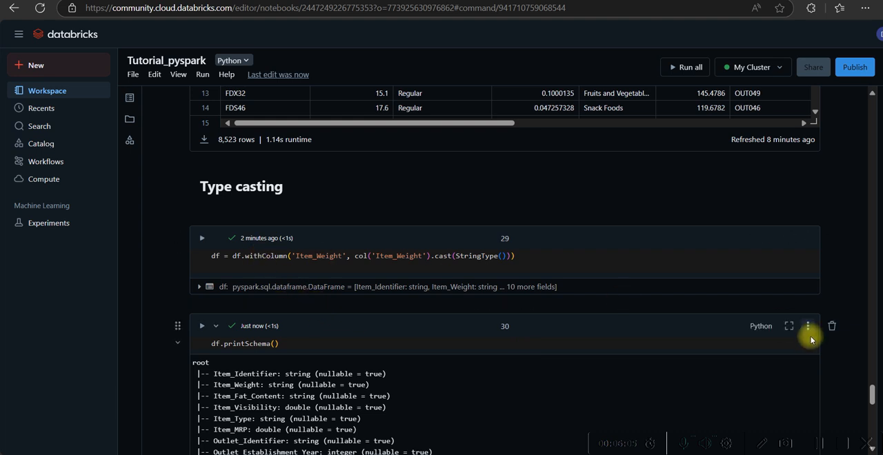
scroll("down", 3)
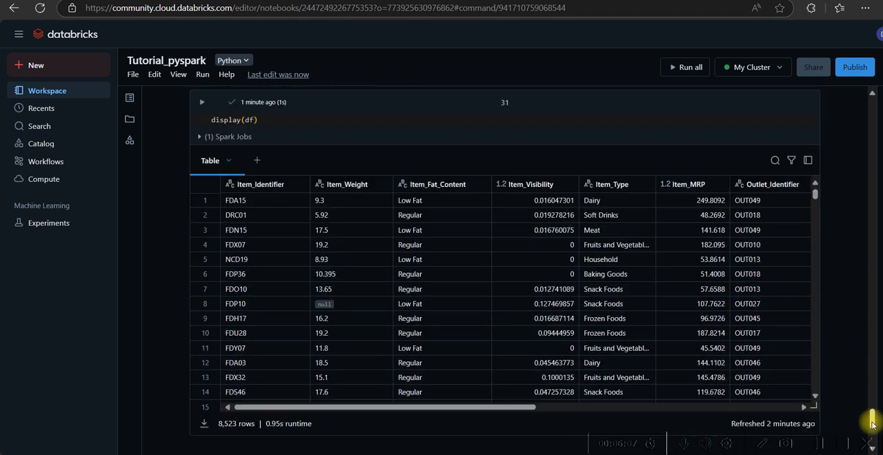
scroll("down", 3)
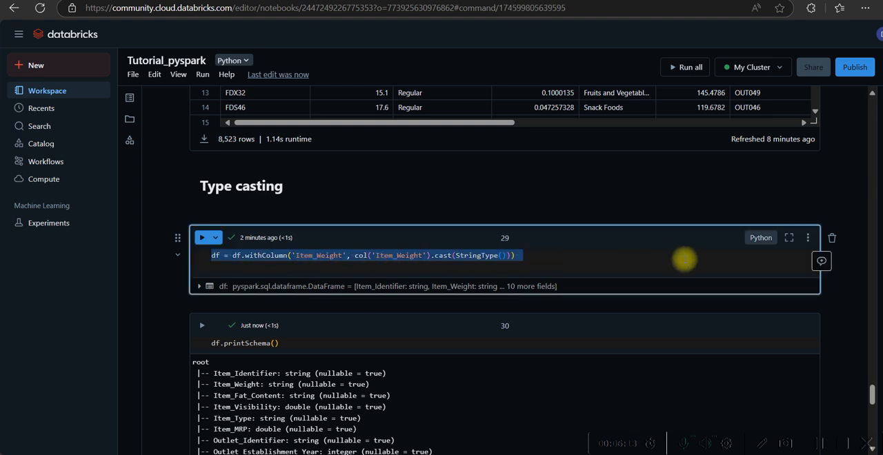
mouse_move(590, 209)
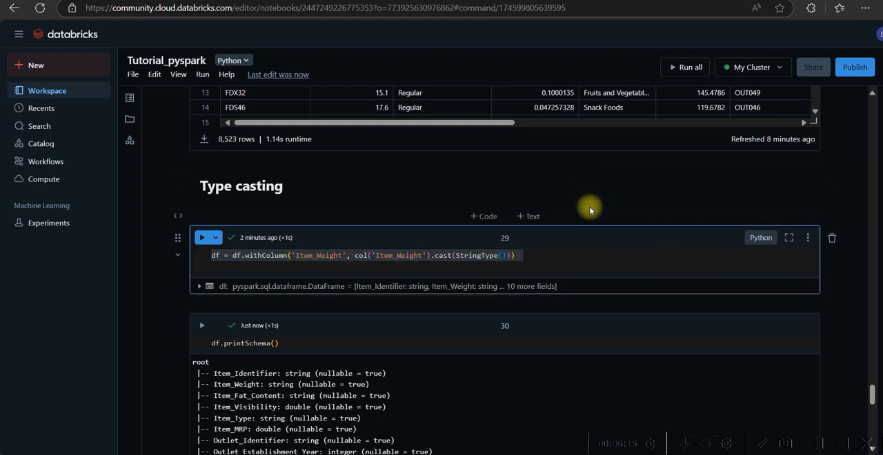